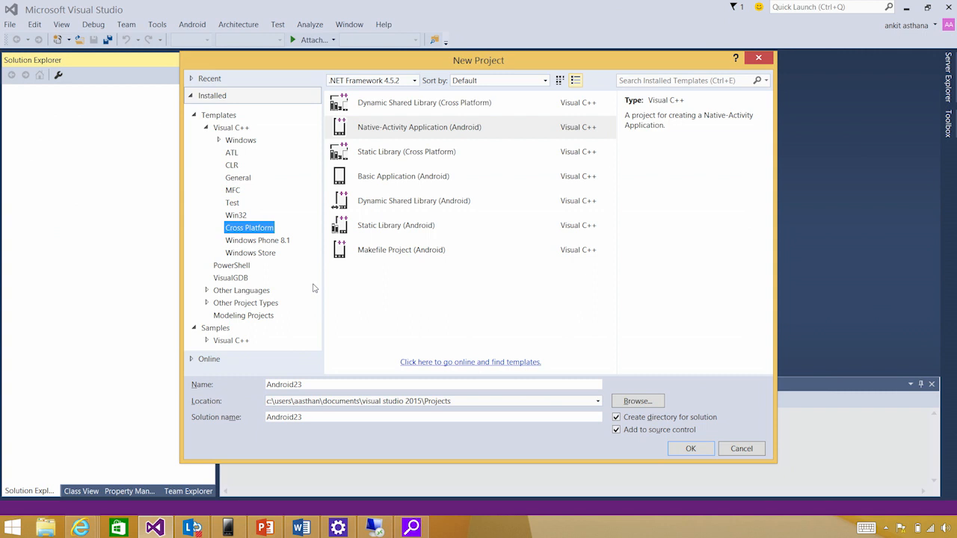
mouse_move(350, 266)
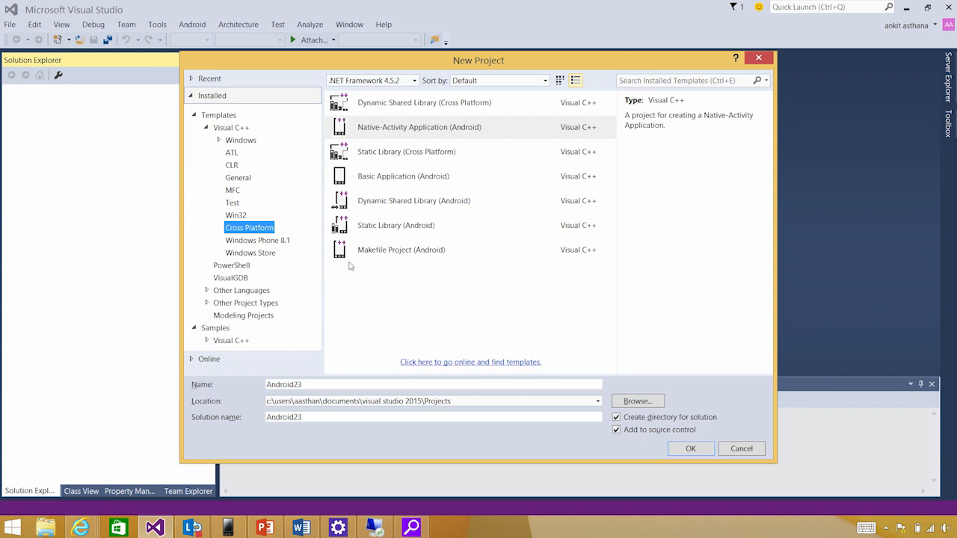
Preview the Dynamic Shared Library, Basic Application and Makefile Android templates, then choose Native-Activity Application (Android)
click(413, 200)
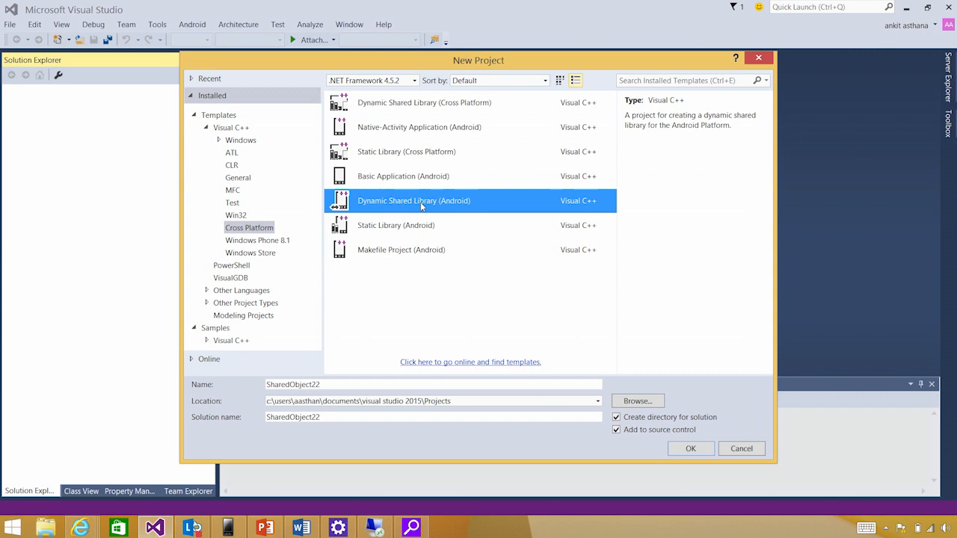
click(404, 177)
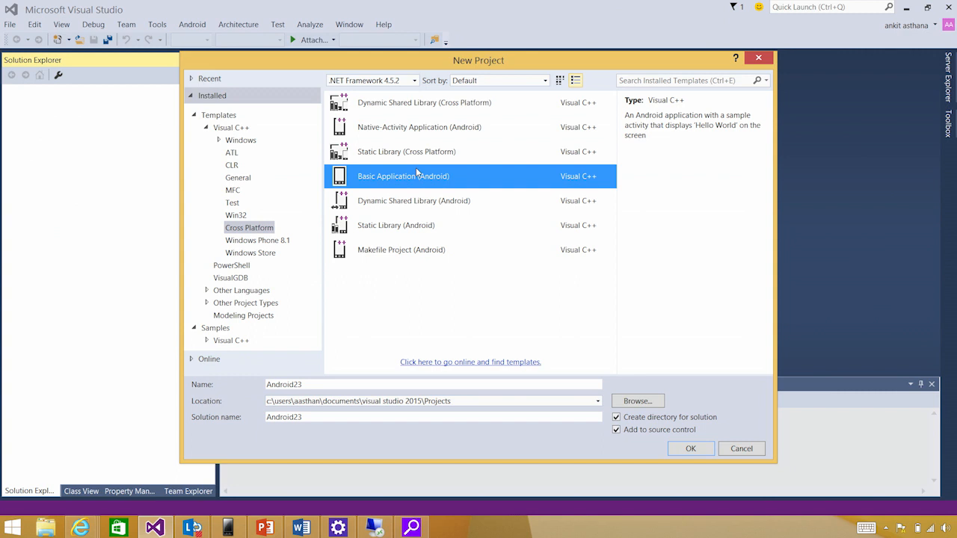
click(401, 250)
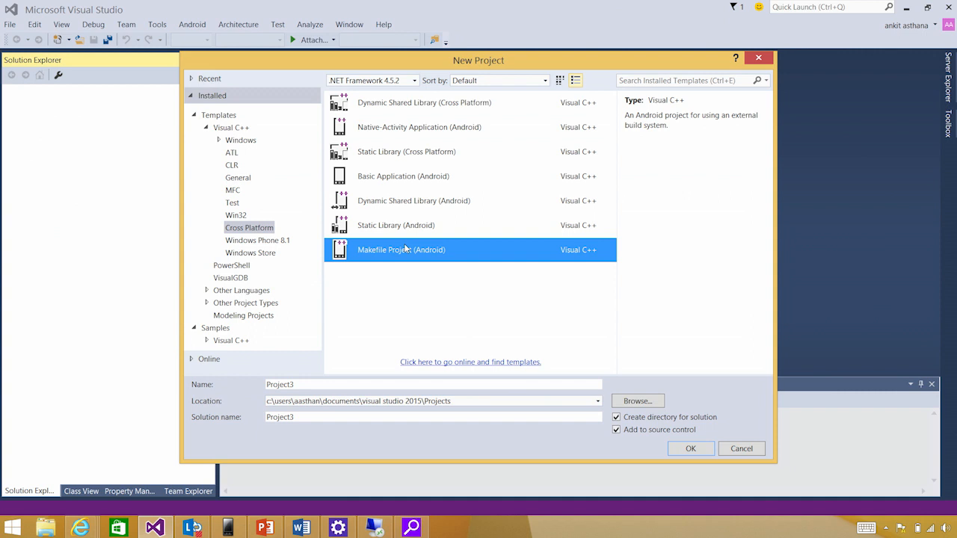
mouse_move(425, 102)
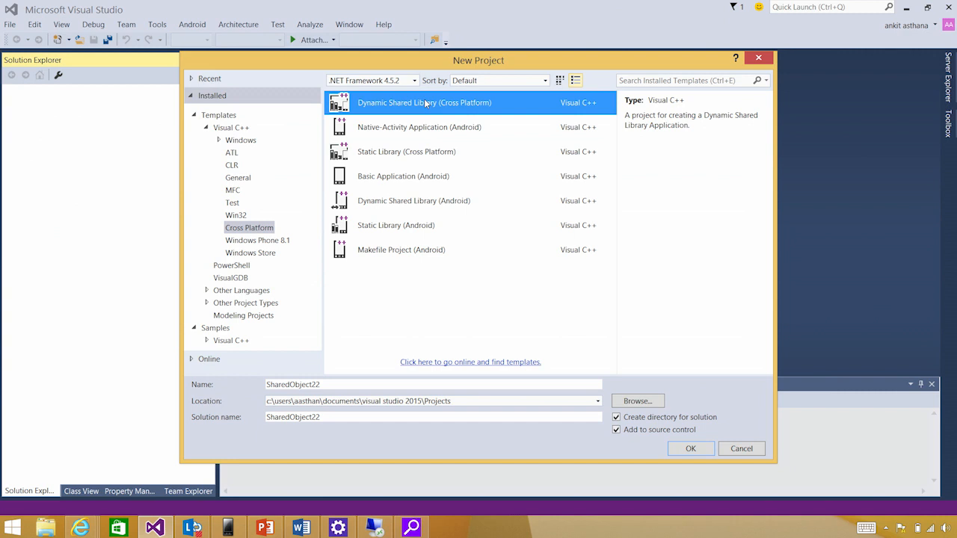
click(419, 126)
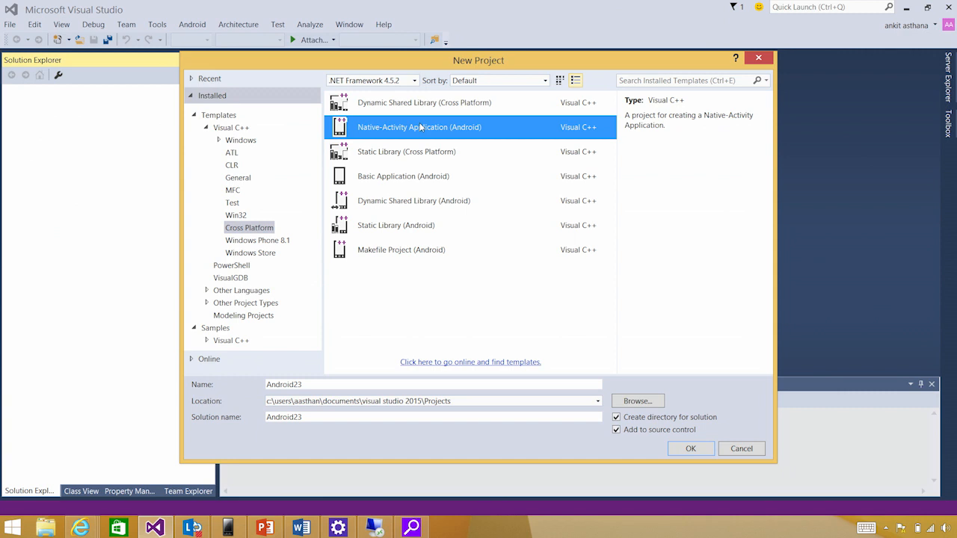
Name the project opengl-example and create it with the Native-Activity template
click(434, 384)
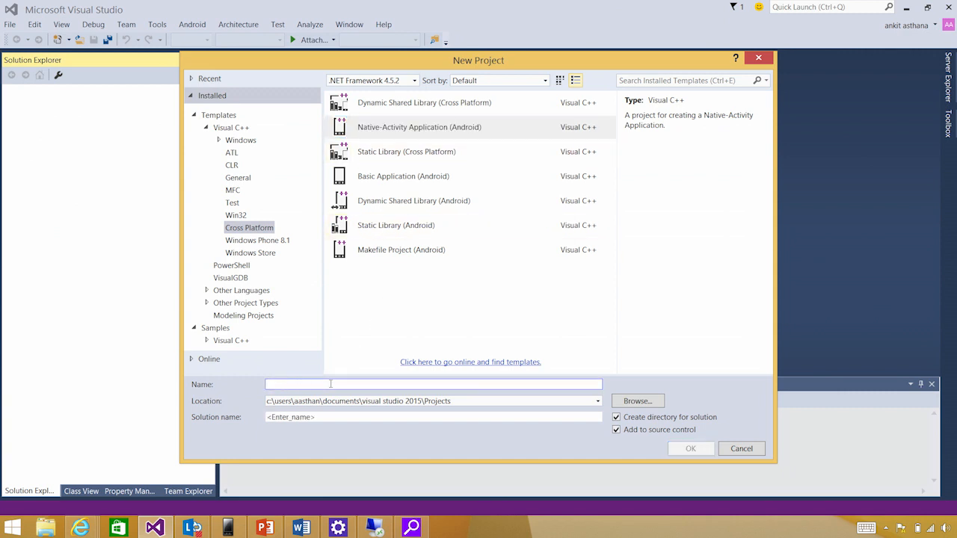
text(opengl-)
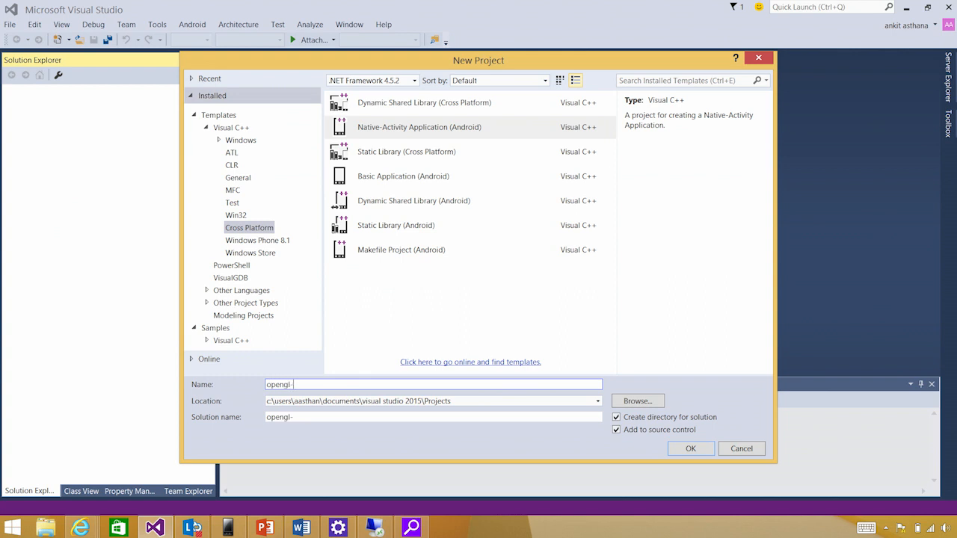
text(example-)
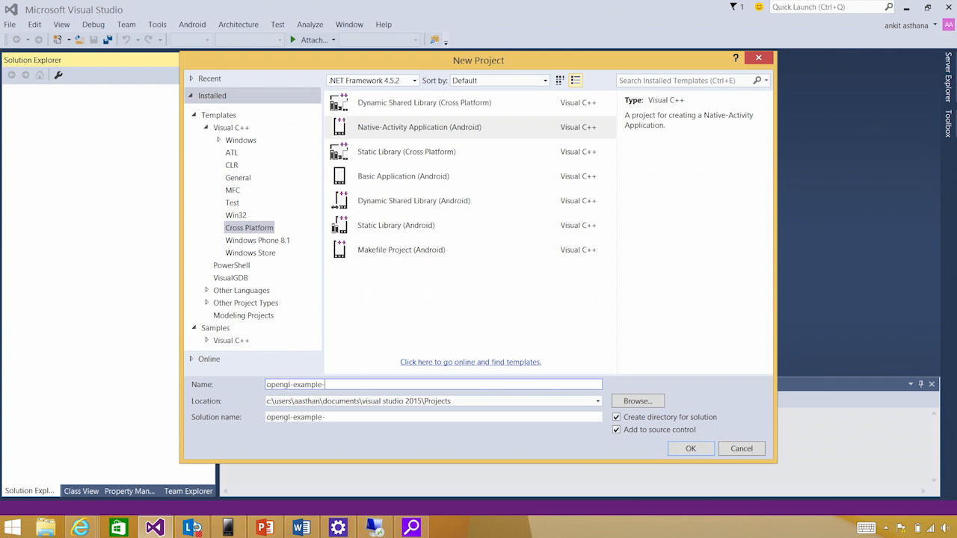
click(691, 448)
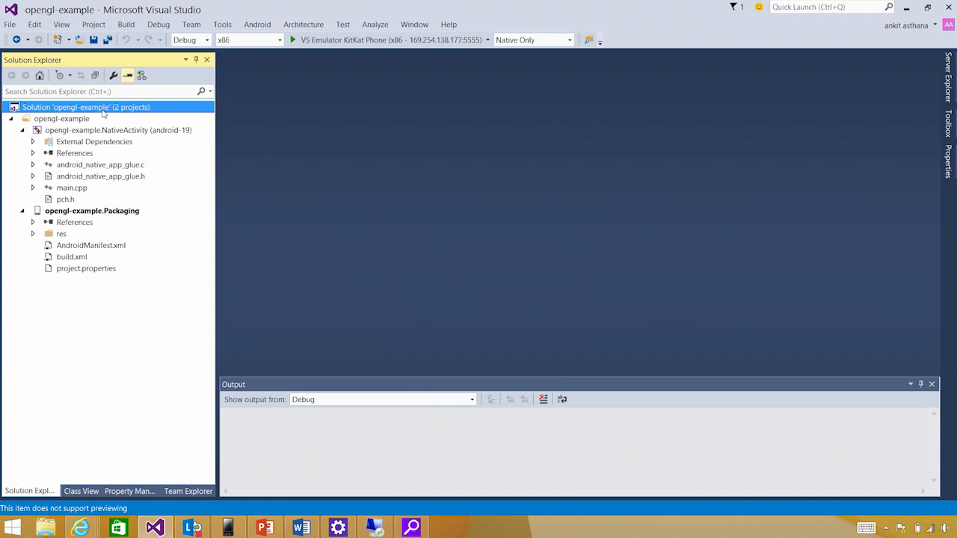
Select opengl-example.NativeActivity in Solution Explorer and bring up its context menu
click(118, 128)
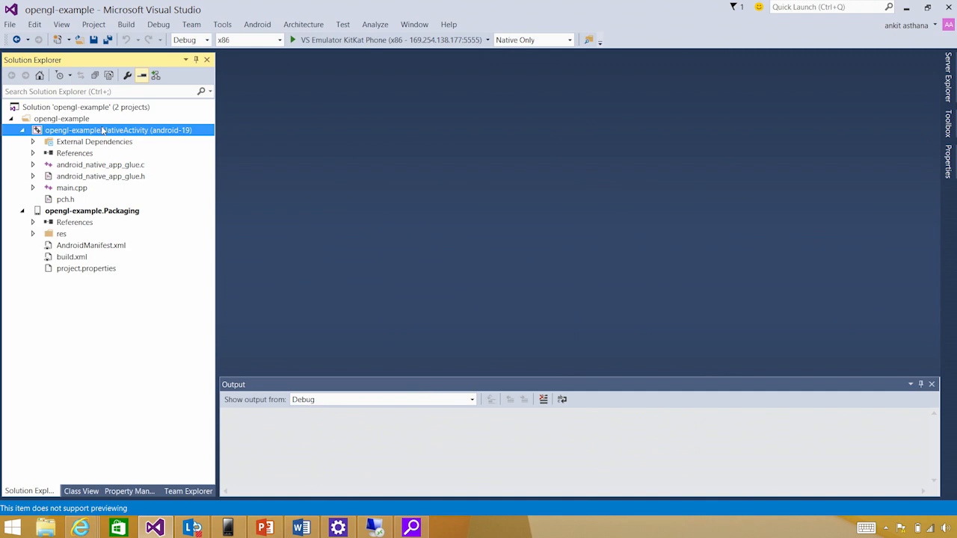
right_click(118, 130)
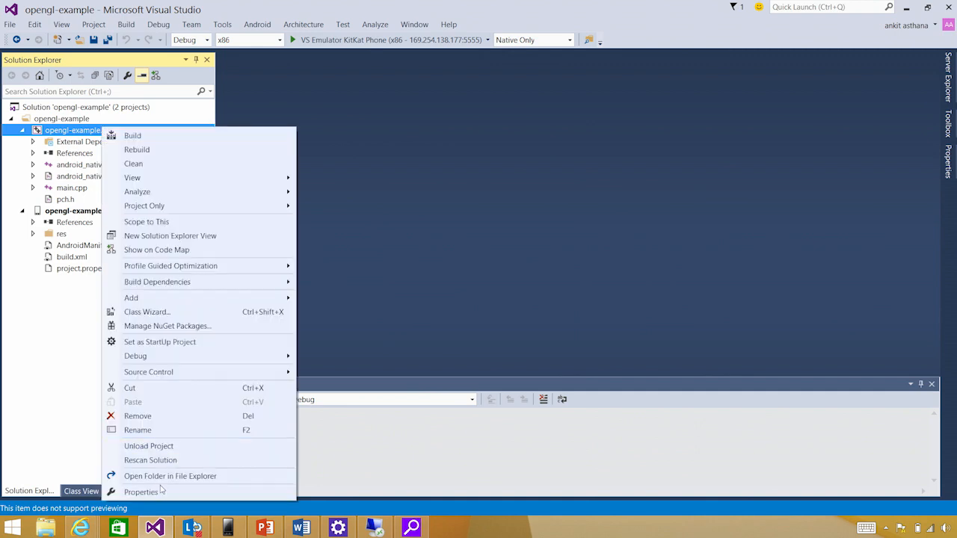
click(141, 490)
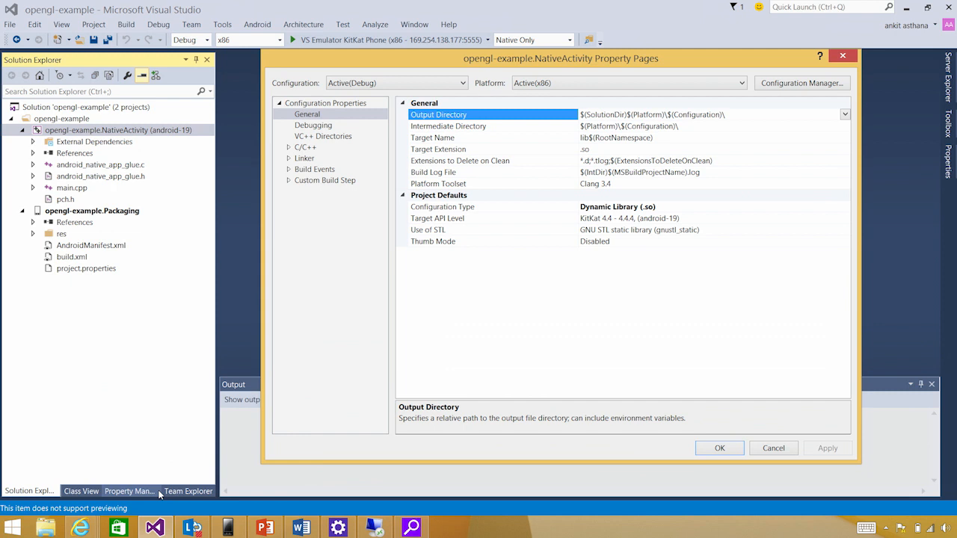
mouse_move(688, 233)
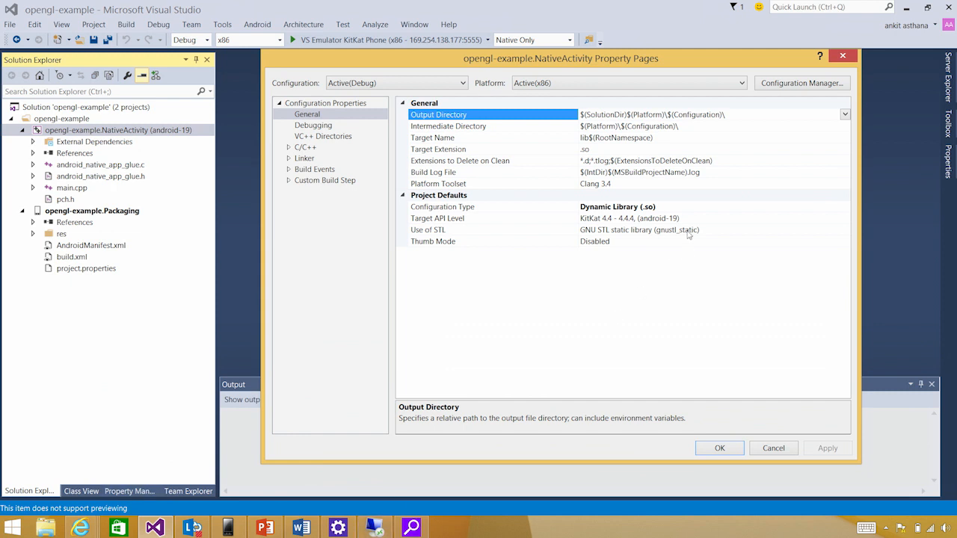
click(494, 219)
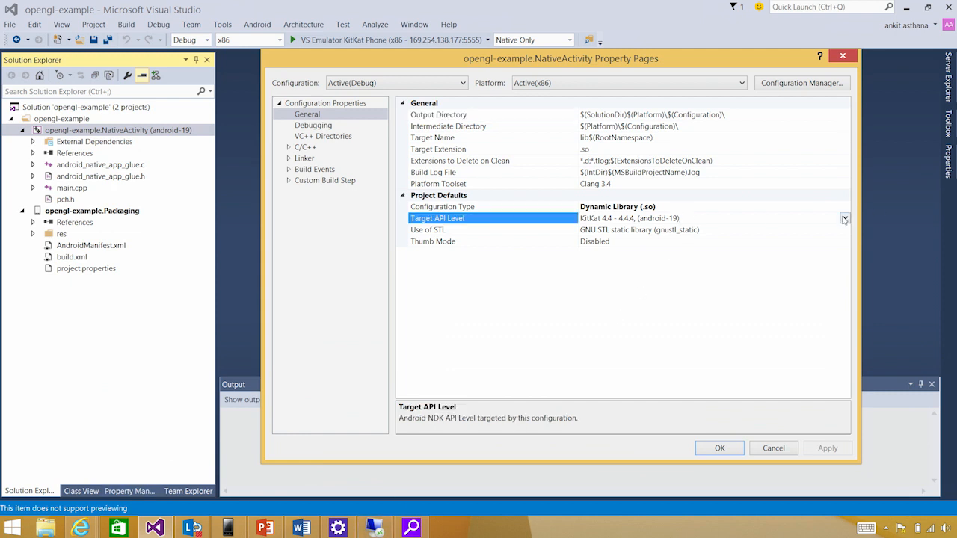
click(844, 218)
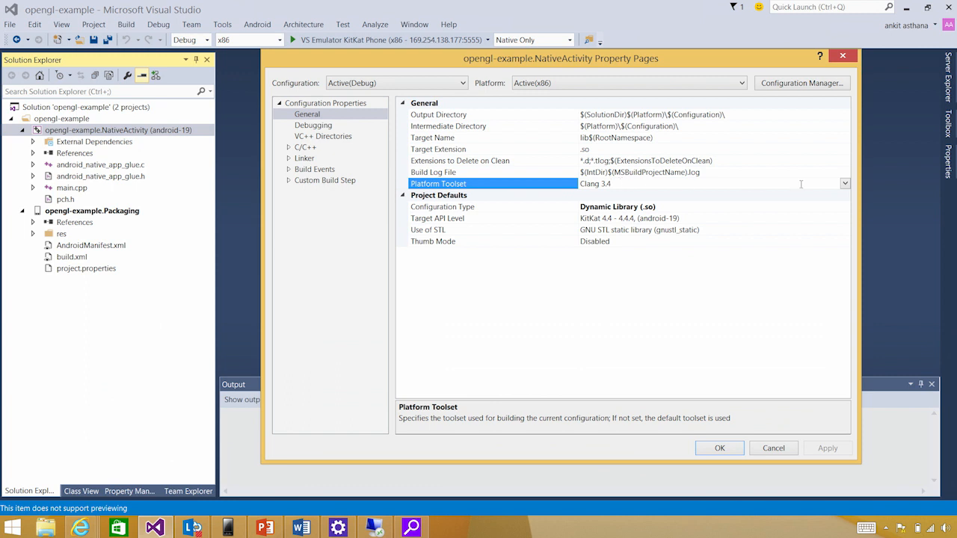
click(845, 182)
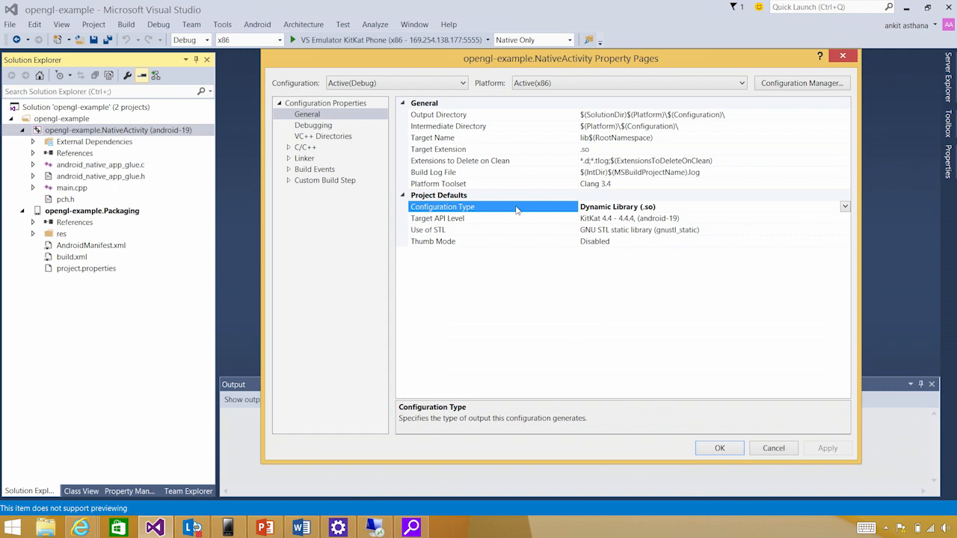
mouse_move(755, 454)
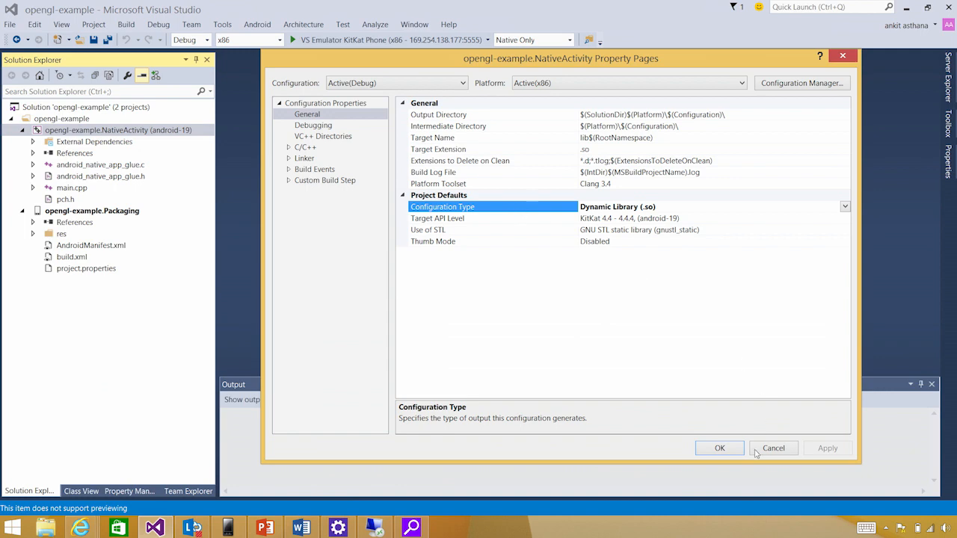
click(773, 449)
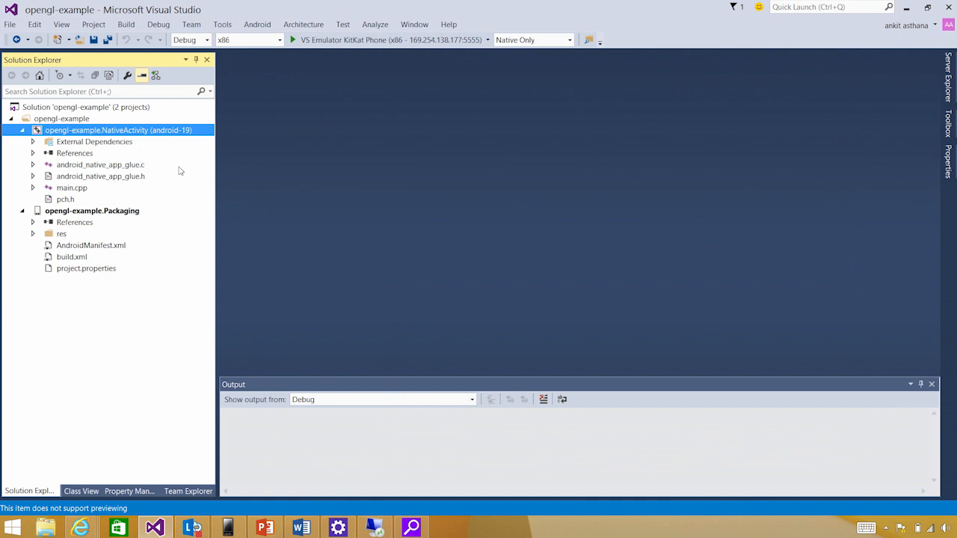
click(92, 209)
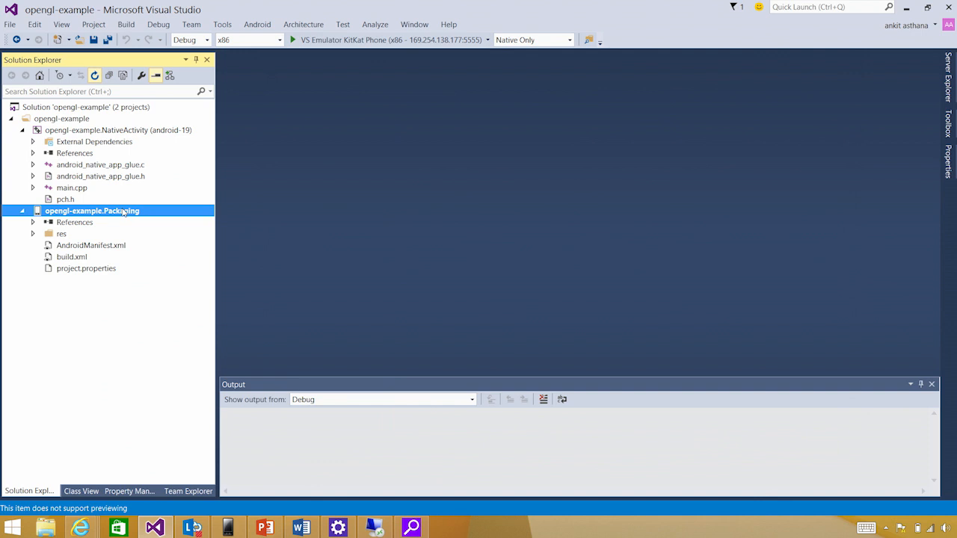
click(72, 188)
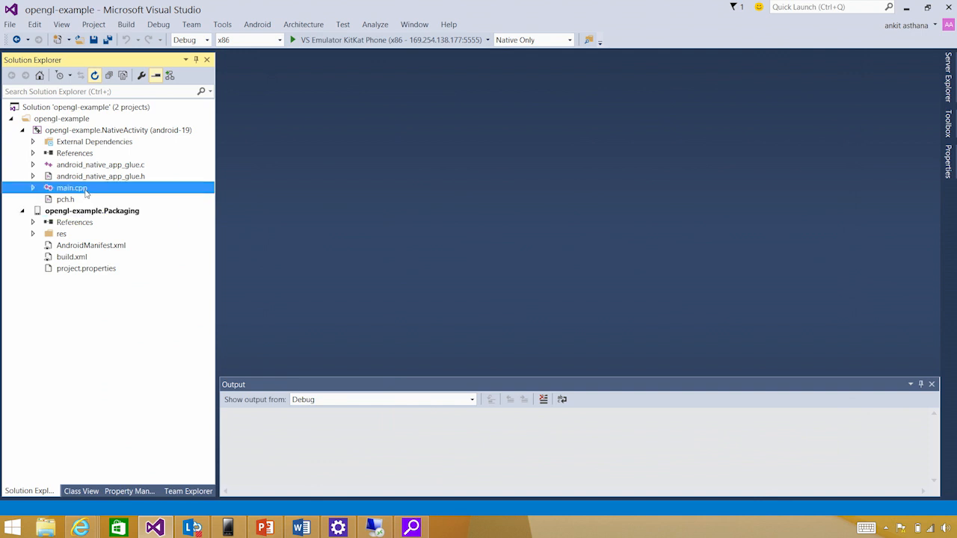
Open main.cpp from Solution Explorer and read down through android_main and its event loop
double_click(72, 189)
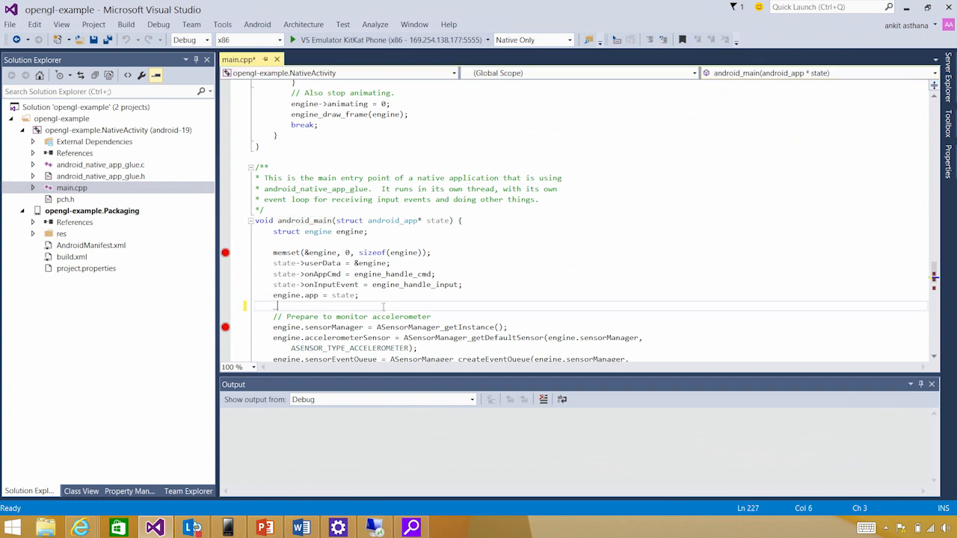
text(__and)
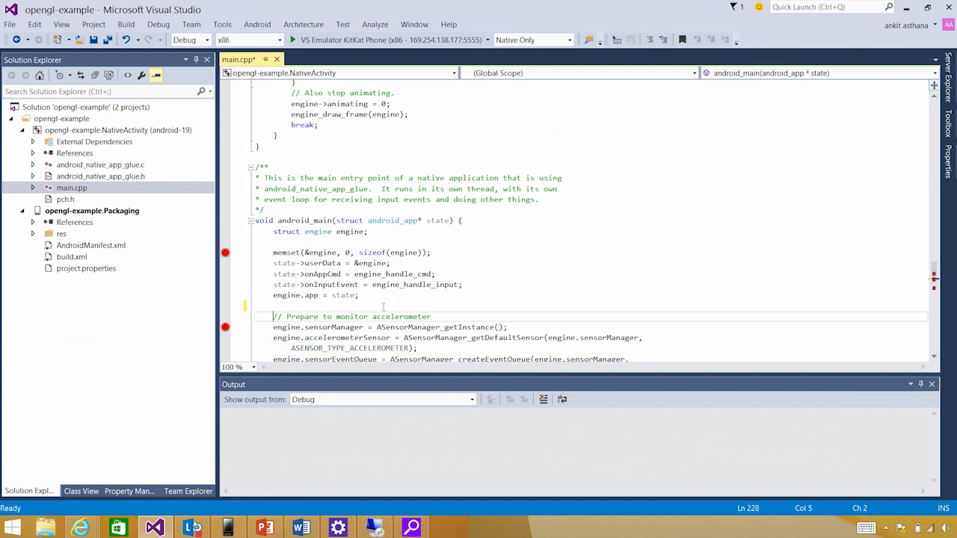
scroll(down, 3)
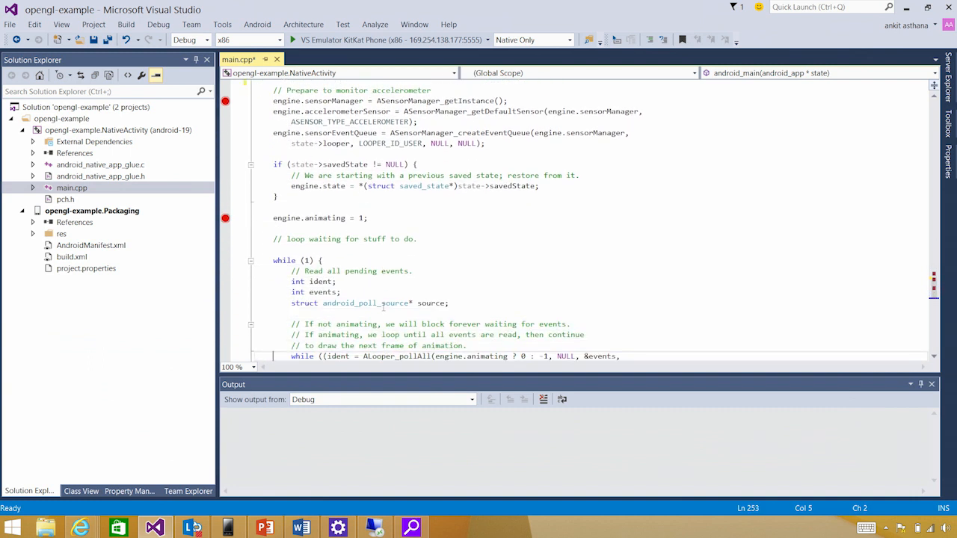
scroll(down, 3)
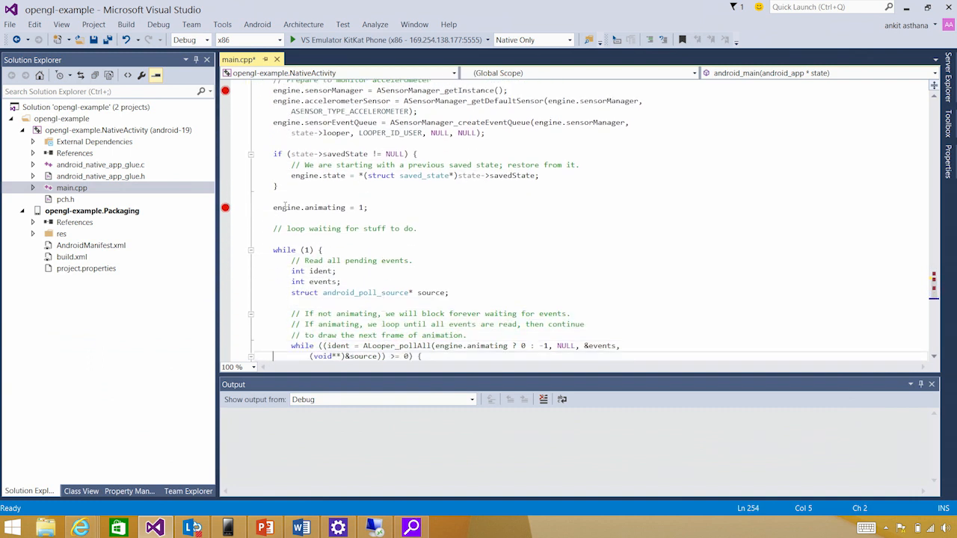
Peek the definition of engine from engine.animating, then close the inline preview
right_click(322, 209)
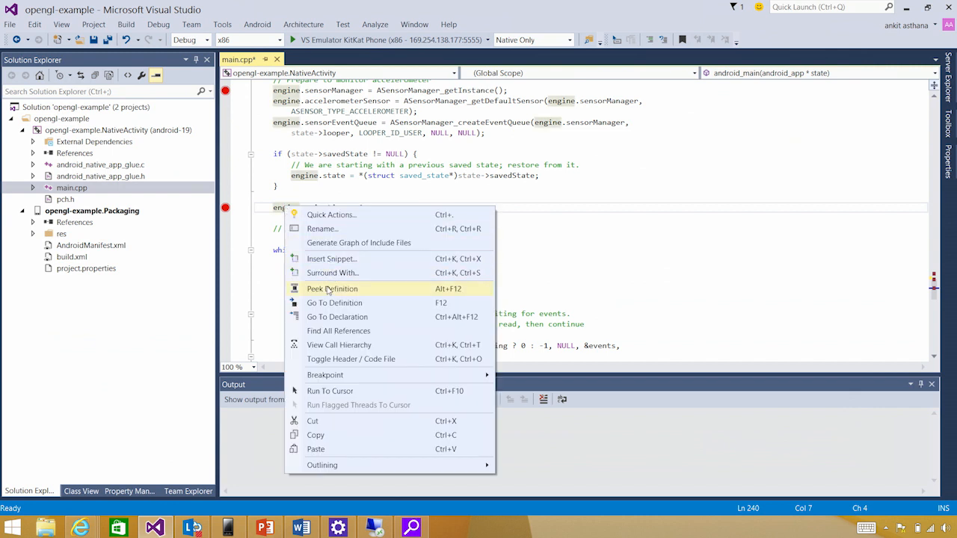
click(332, 289)
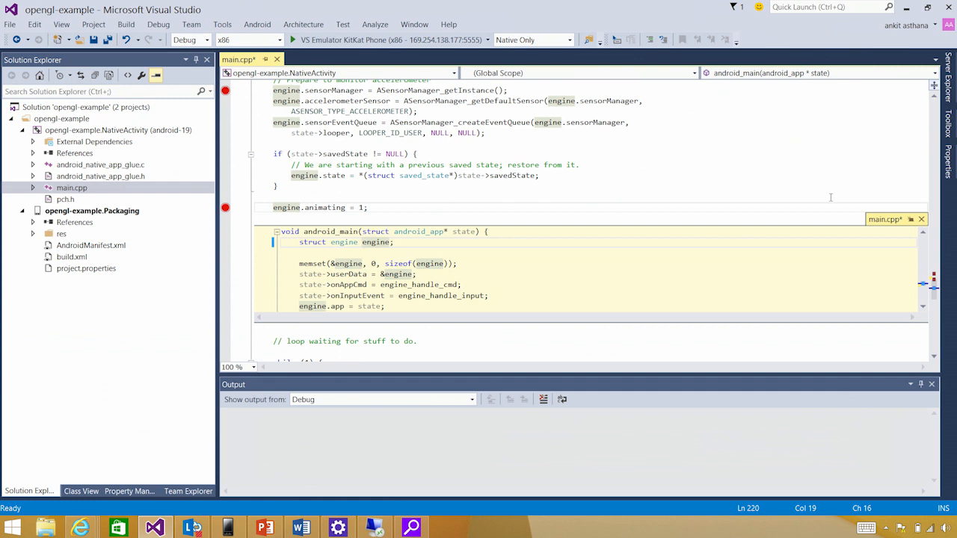
mouse_move(921, 218)
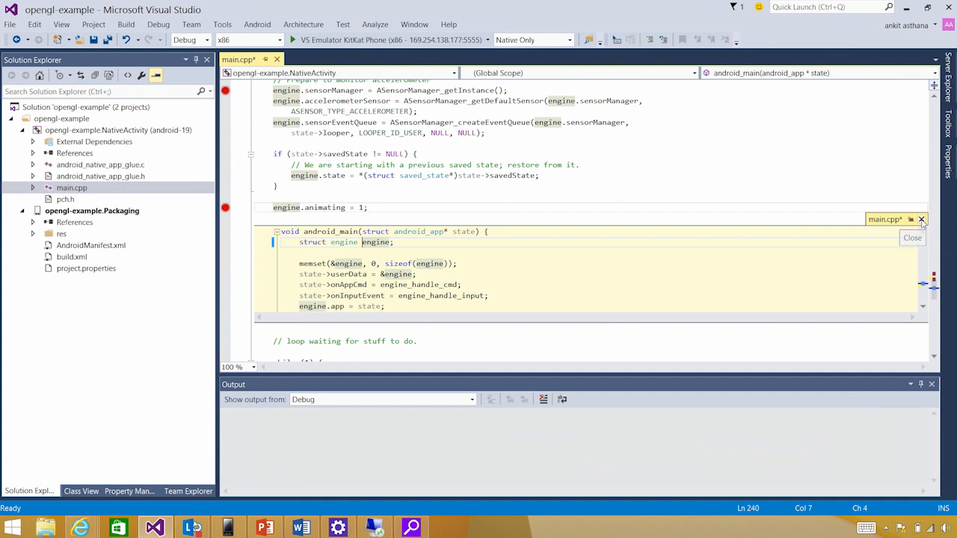
click(921, 218)
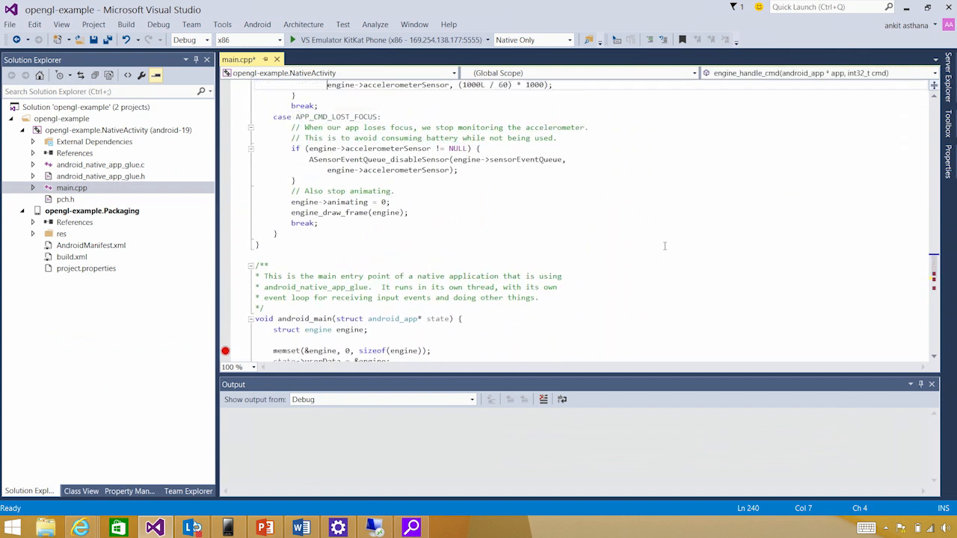
Scroll main.cpp while the VS Emulator KitKat Phone boots to its home screen
scroll(up, 3)
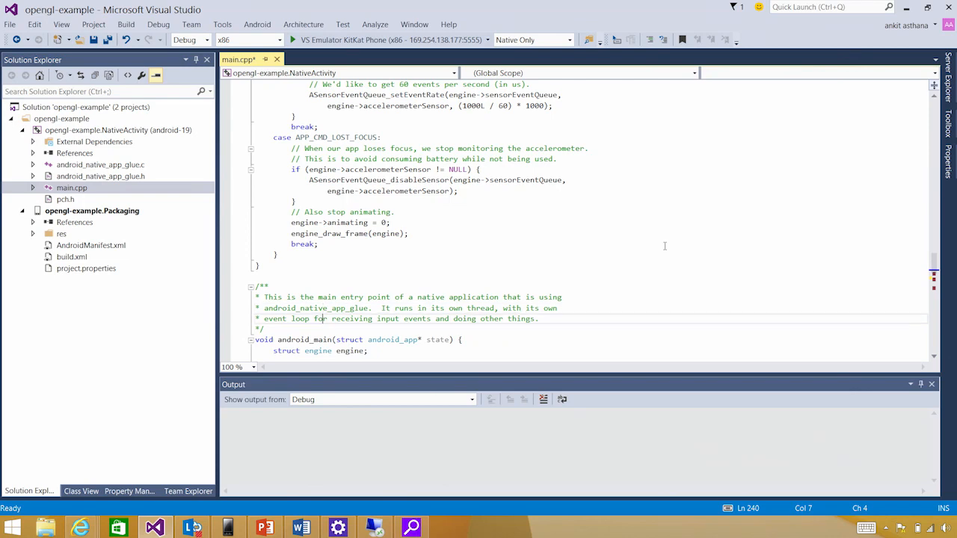
scroll(down, 3)
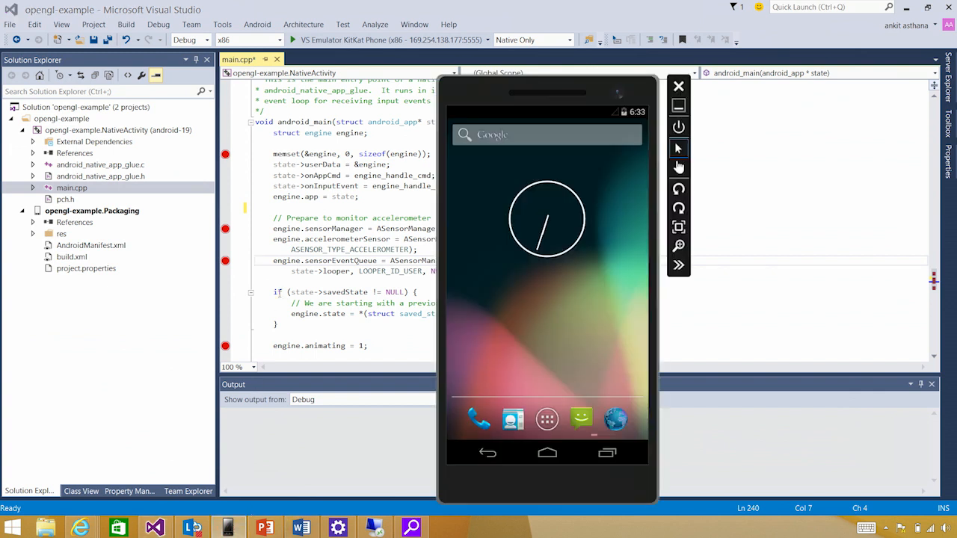
Start debugging opengl-example, confirming the build of the out-of-date project
click(679, 86)
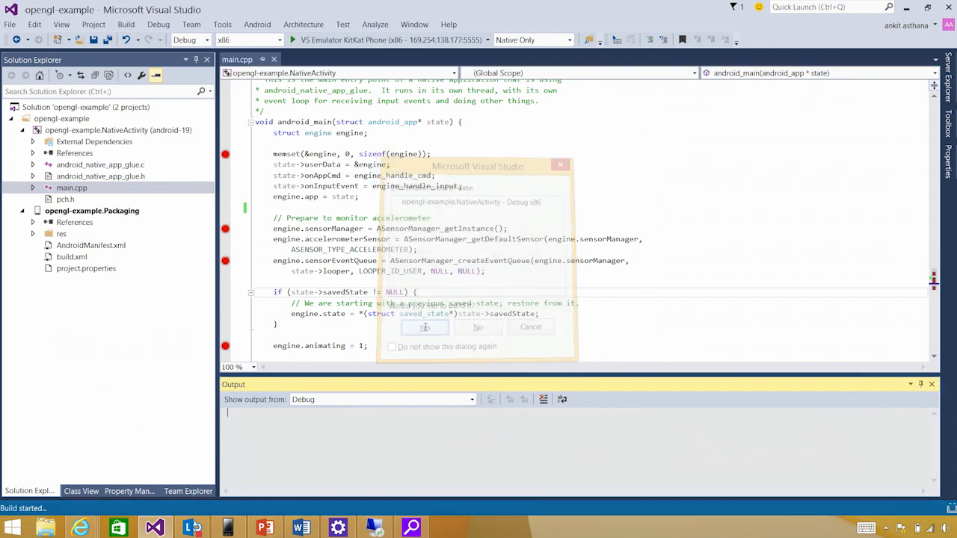
click(425, 327)
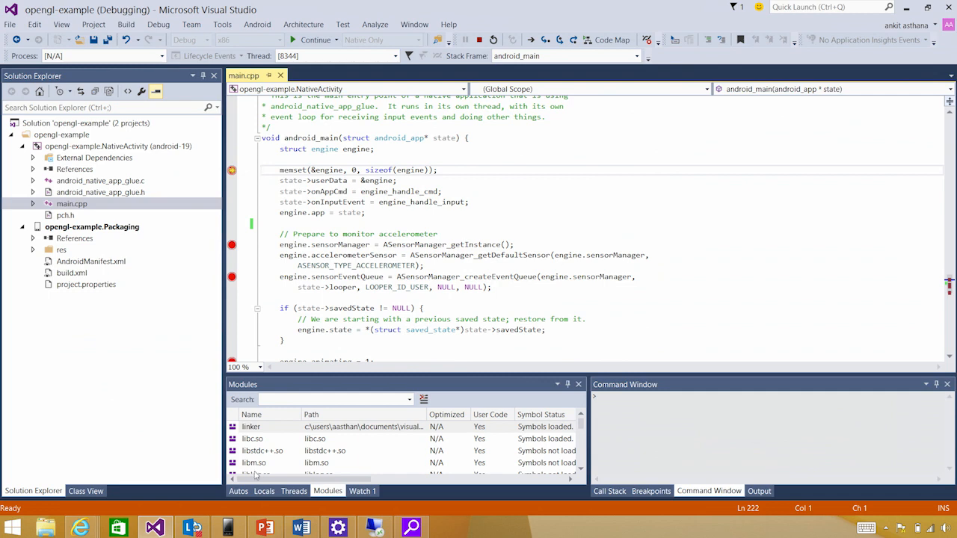
Inspect the app structure in Autos and the engine struct in Locals
click(240, 491)
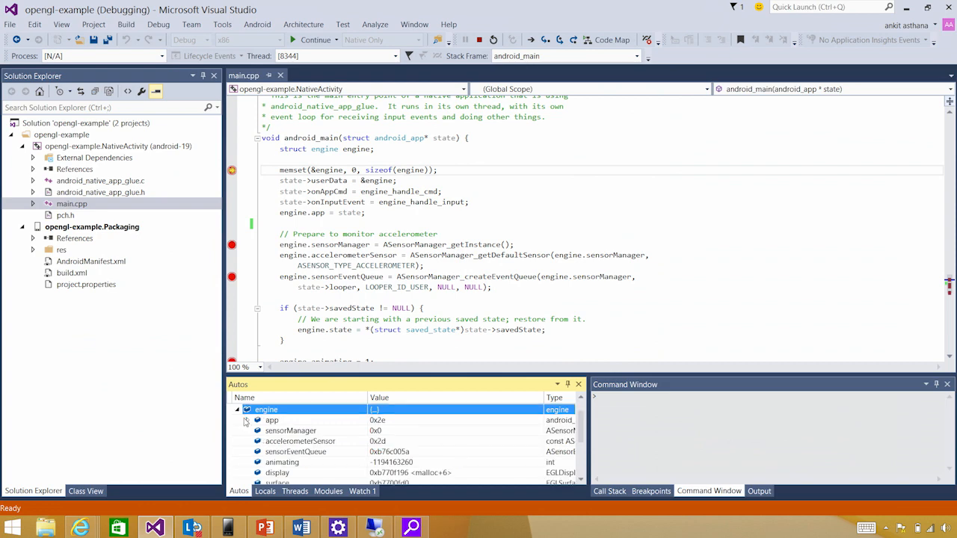
click(258, 418)
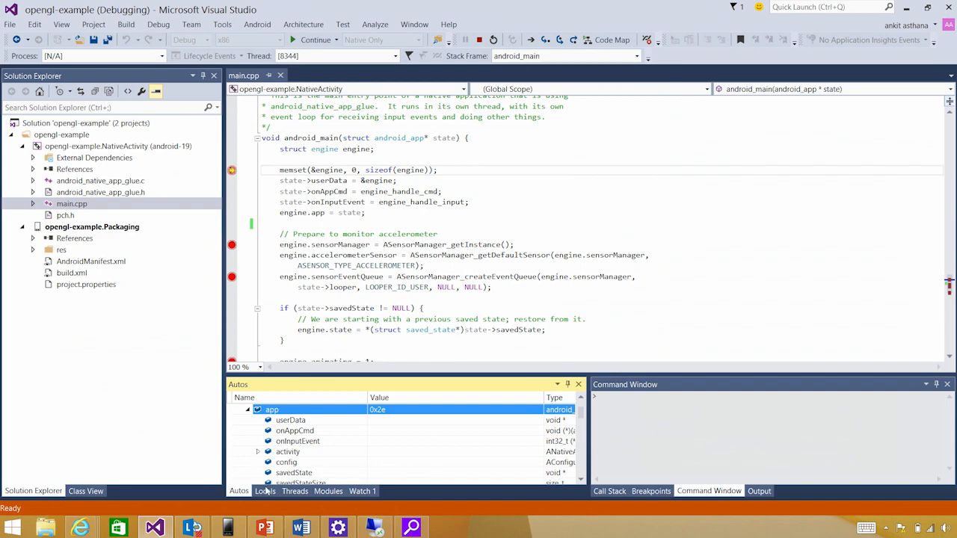
click(265, 491)
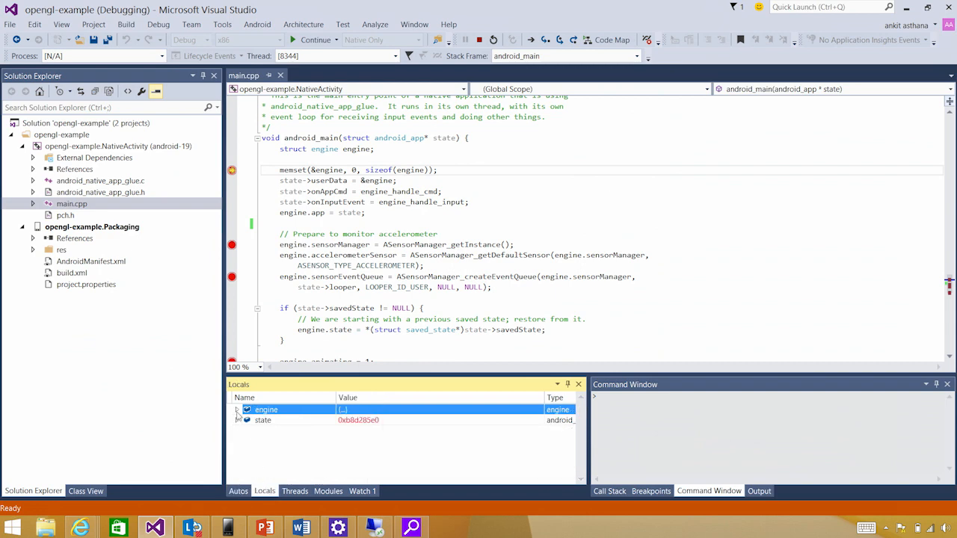
click(237, 410)
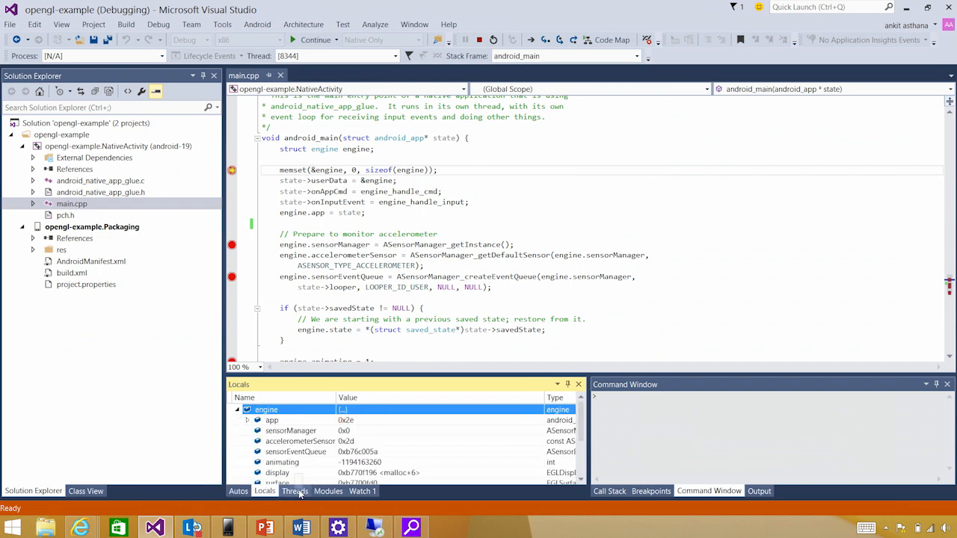
Review the Threads and Call Stack windows, then continue to the breakpoint at line 240
click(293, 491)
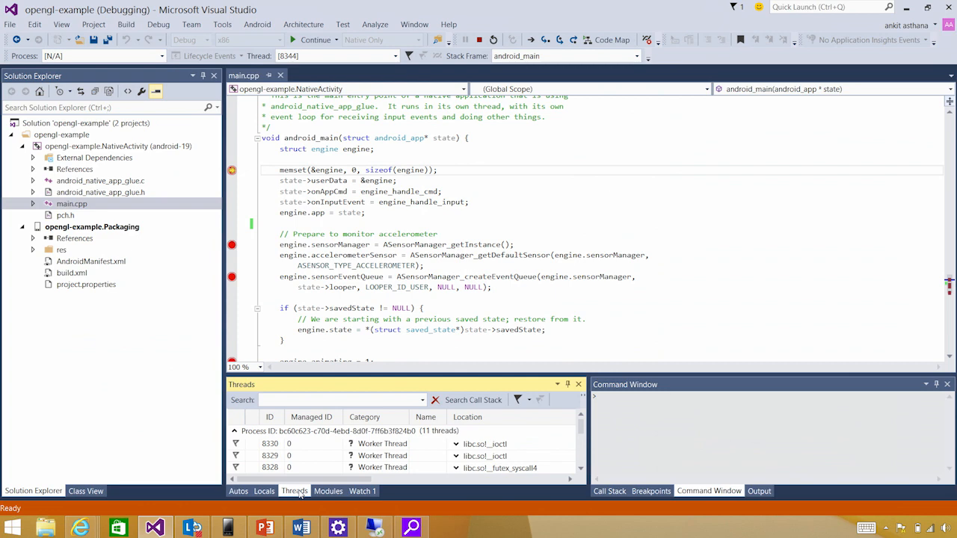
click(609, 490)
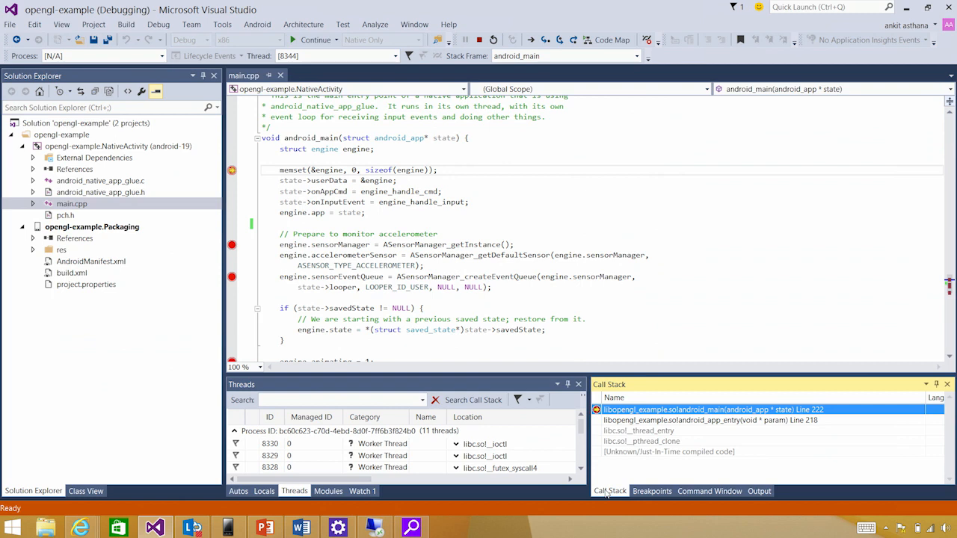
mouse_move(521, 305)
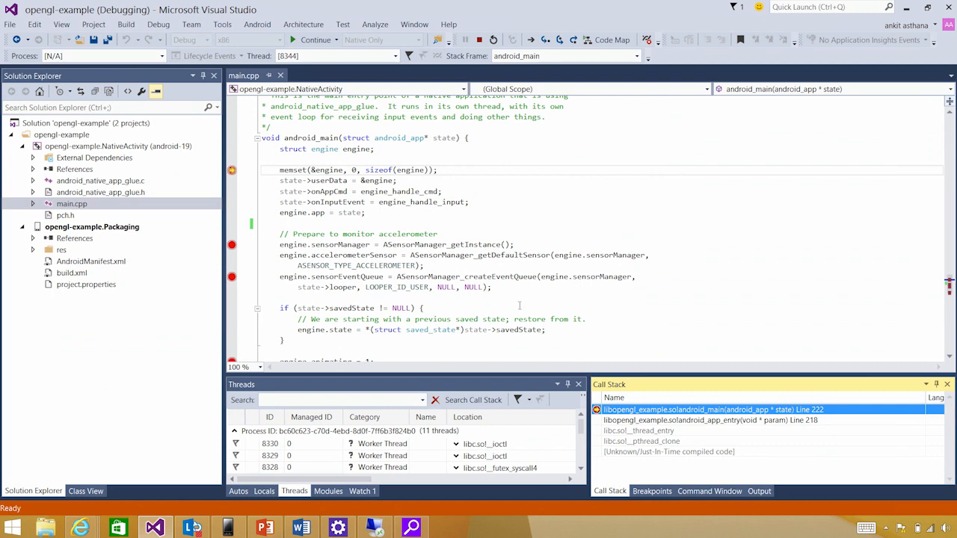
click(395, 179)
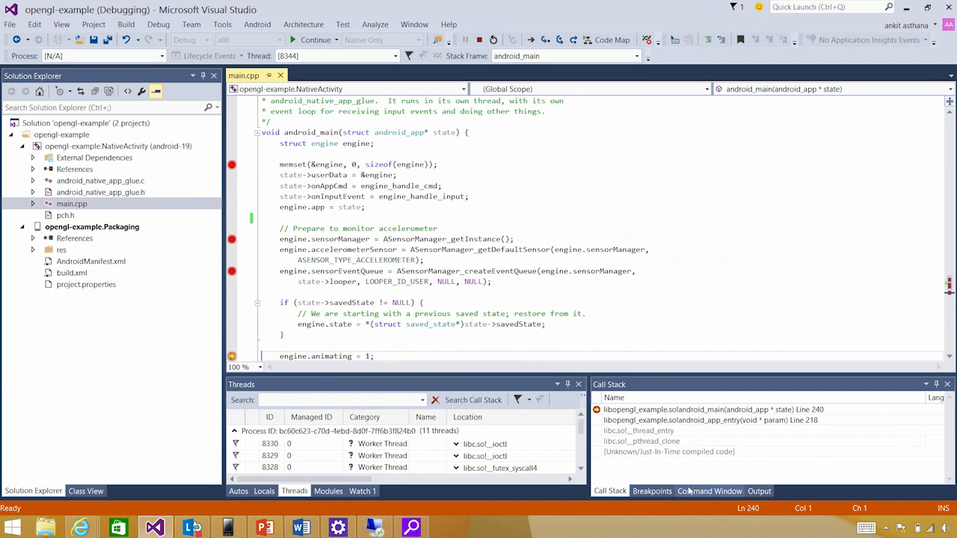
Run Debug.GDBExec bt in the Command Window to print the native backtrace at main.cpp:240
click(709, 490)
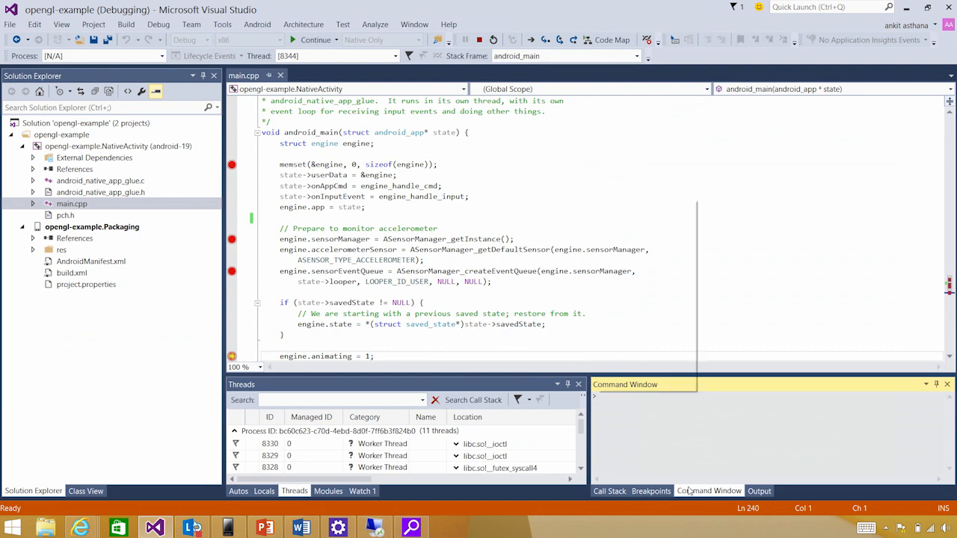
text(Debug.g)
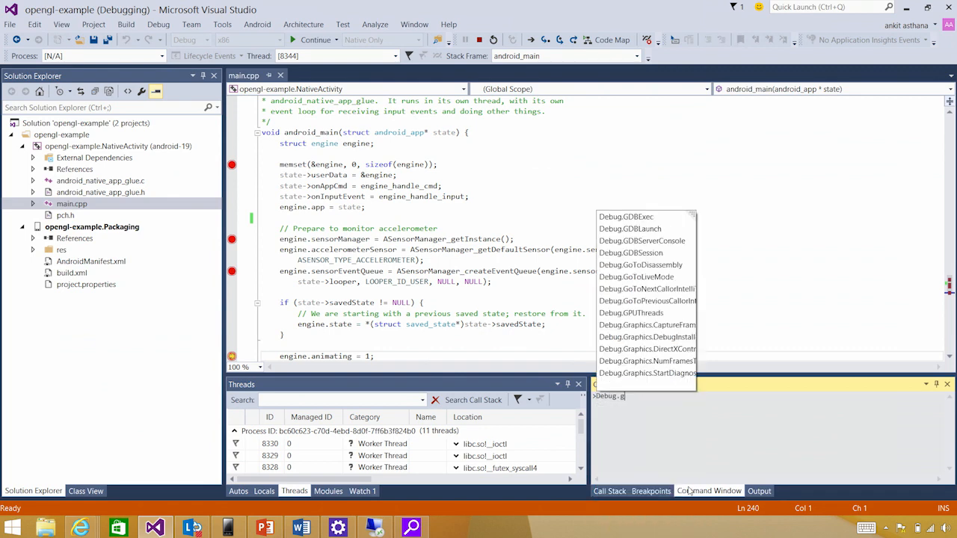
click(625, 216)
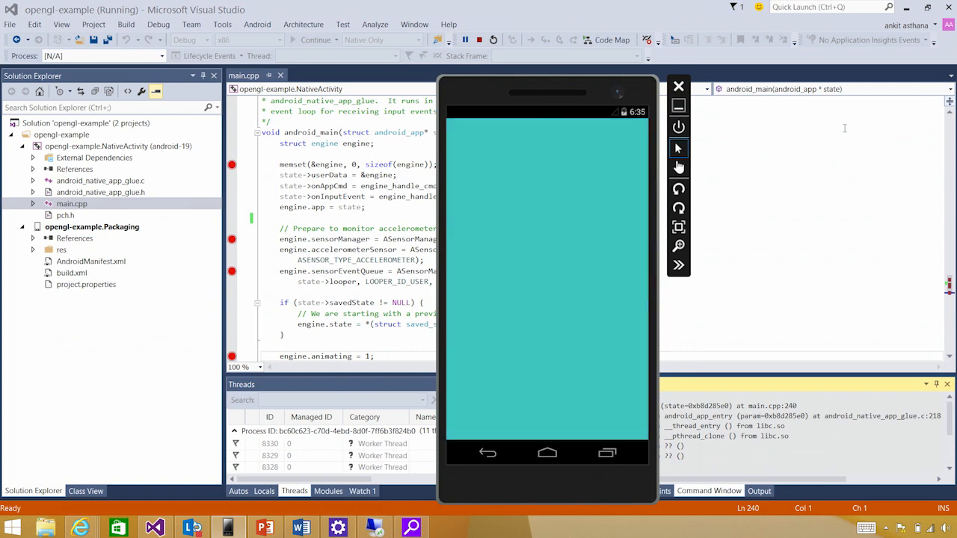
Continue past the remaining breakpoints so opengl-example keeps running in the emulator
click(679, 208)
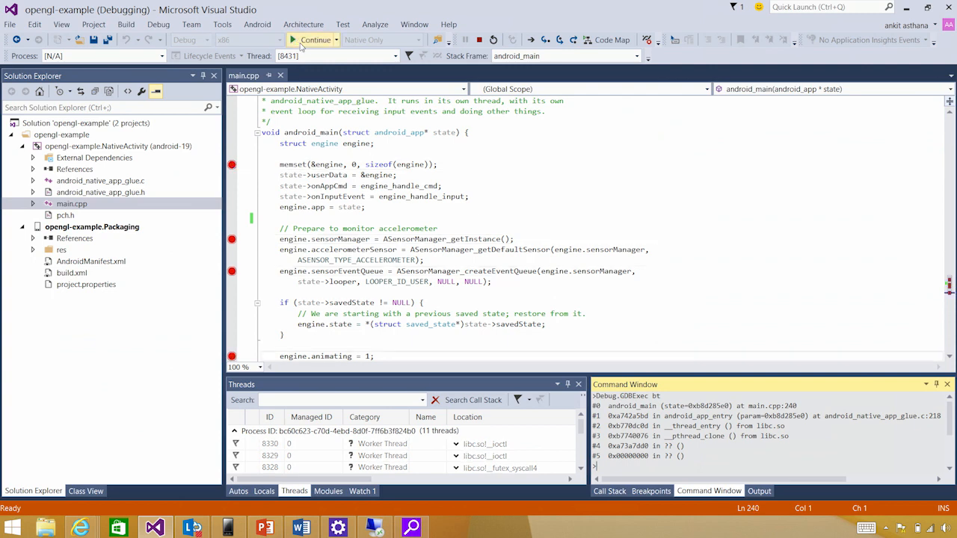
click(314, 39)
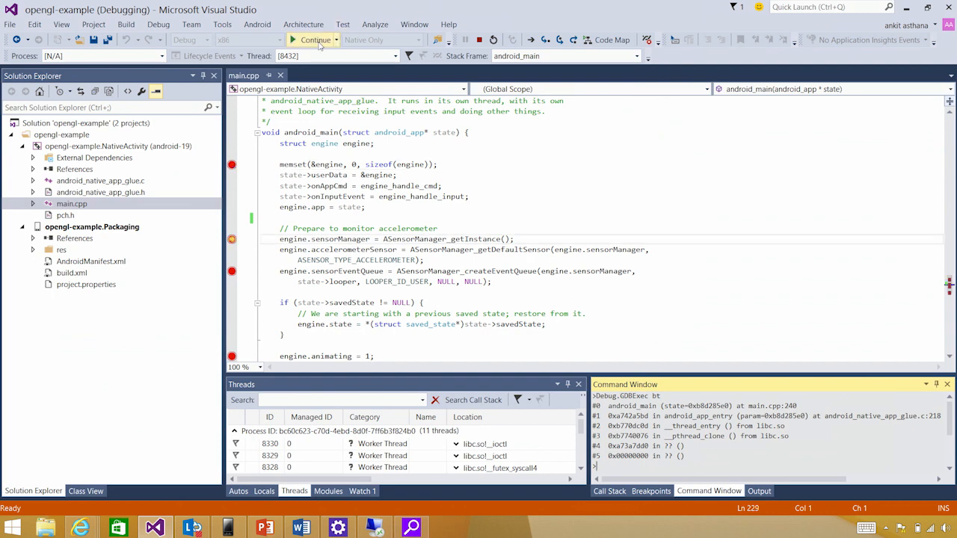
click(314, 39)
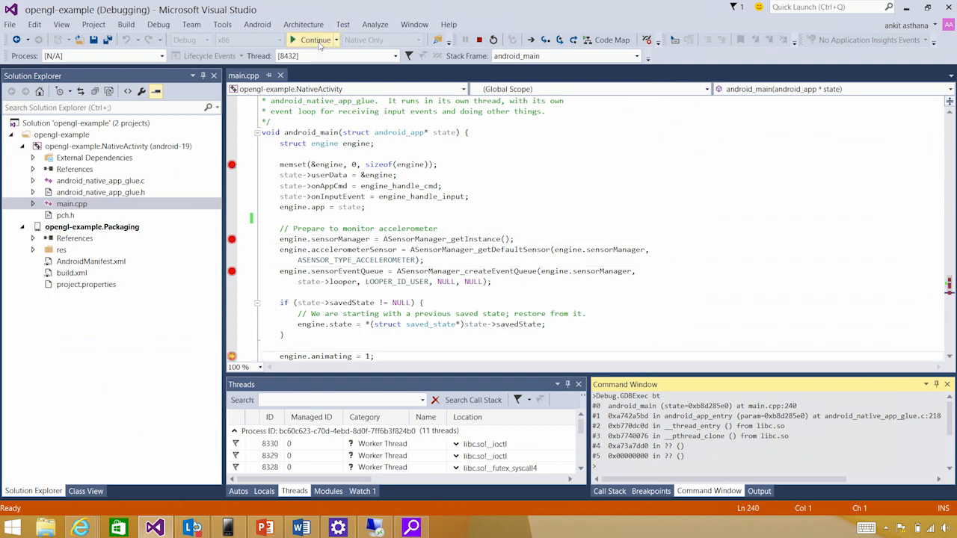
click(314, 39)
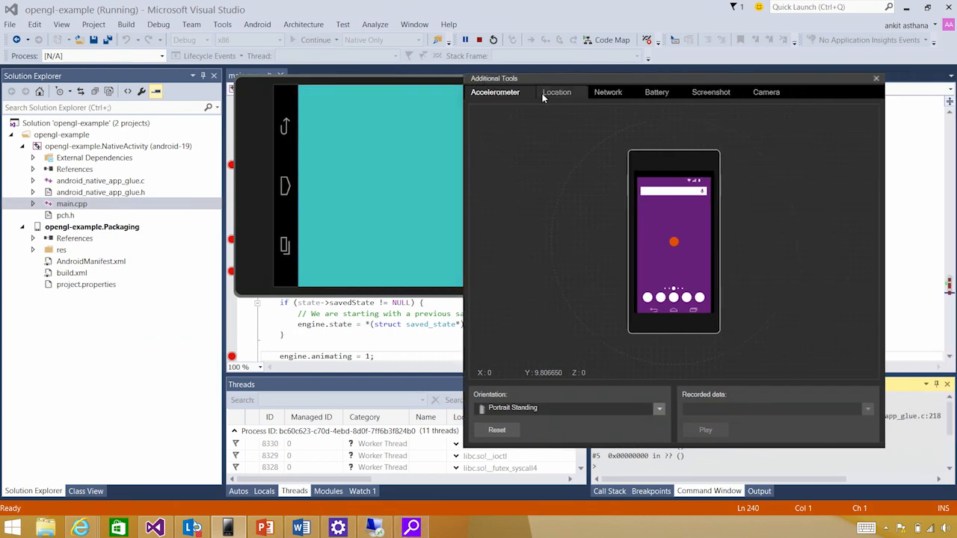
Stop the opengl-example session and begin a new Dynamic Shared Library (Android) project
click(607, 93)
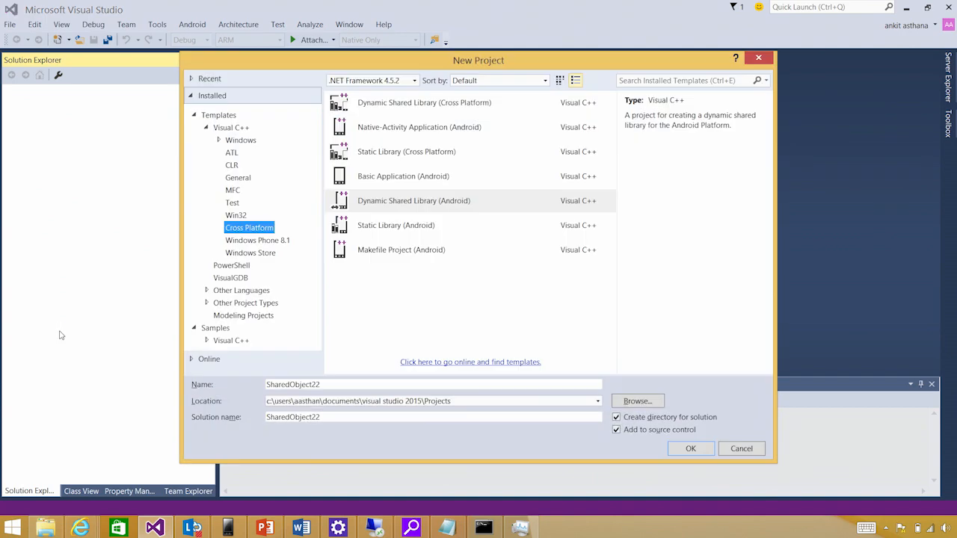
mouse_move(443, 201)
text(debugpreexistingBingMapsAPK)
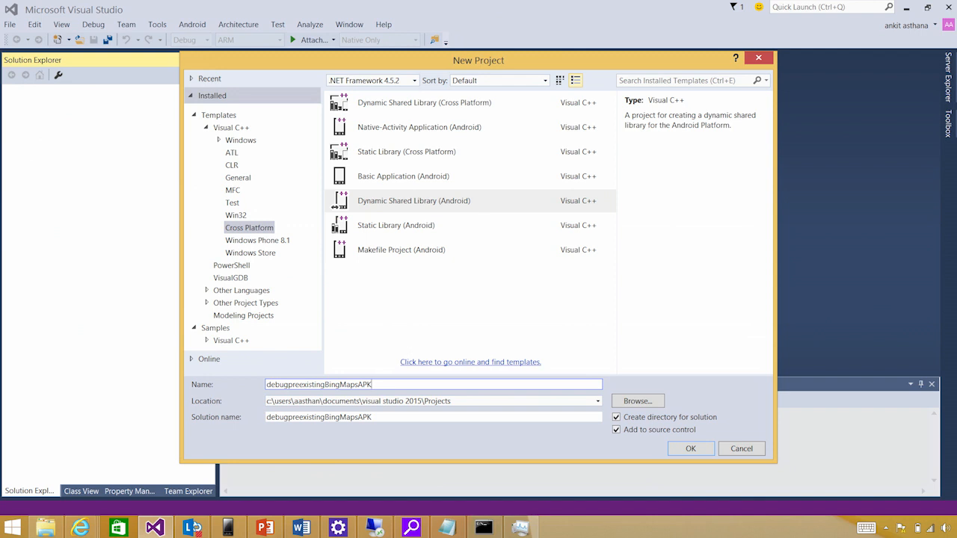
mouse_move(671, 441)
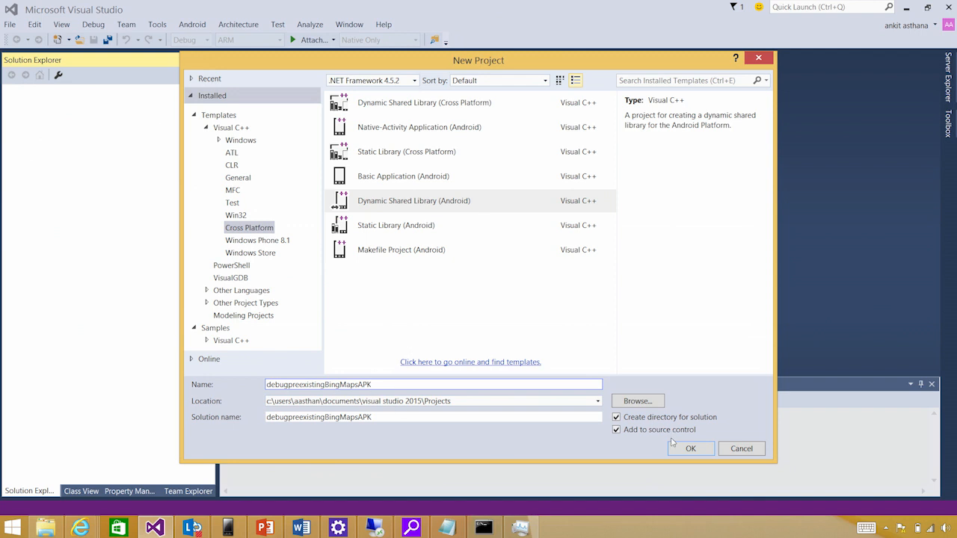
Create the Android dynamic shared library project named debugpreexistingBingMapsAPK
click(691, 449)
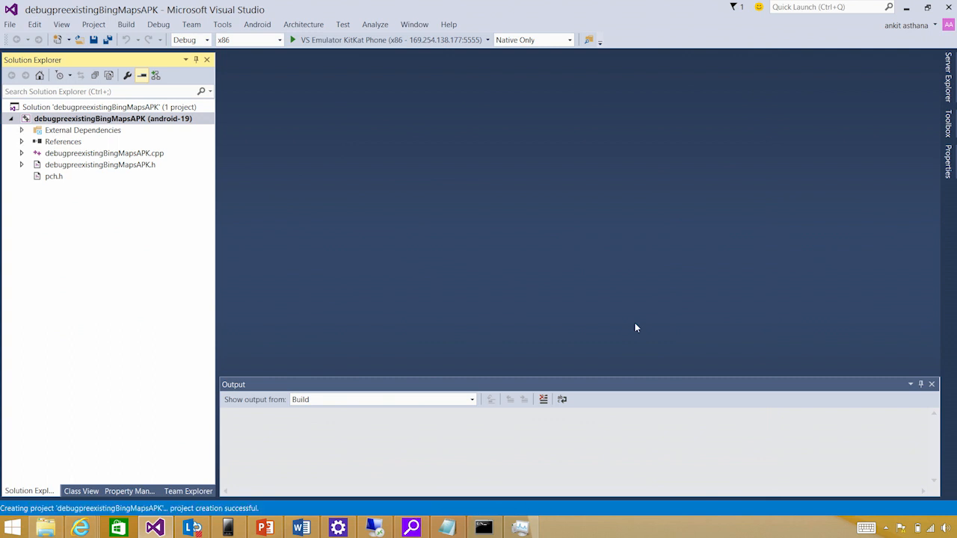
Target ARM on the LGE Nexus 5 and build debugpreexistingBingMapsAPK successfully
click(280, 39)
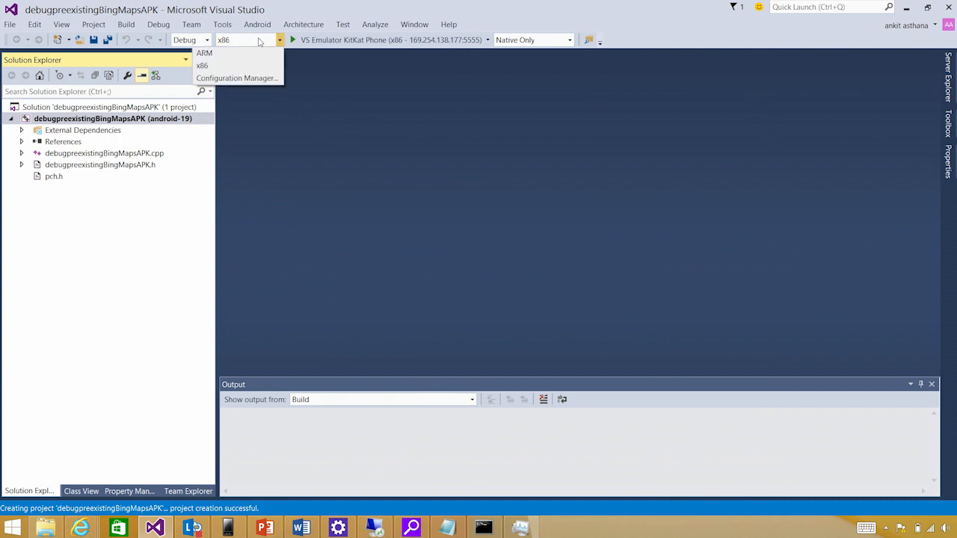
click(204, 52)
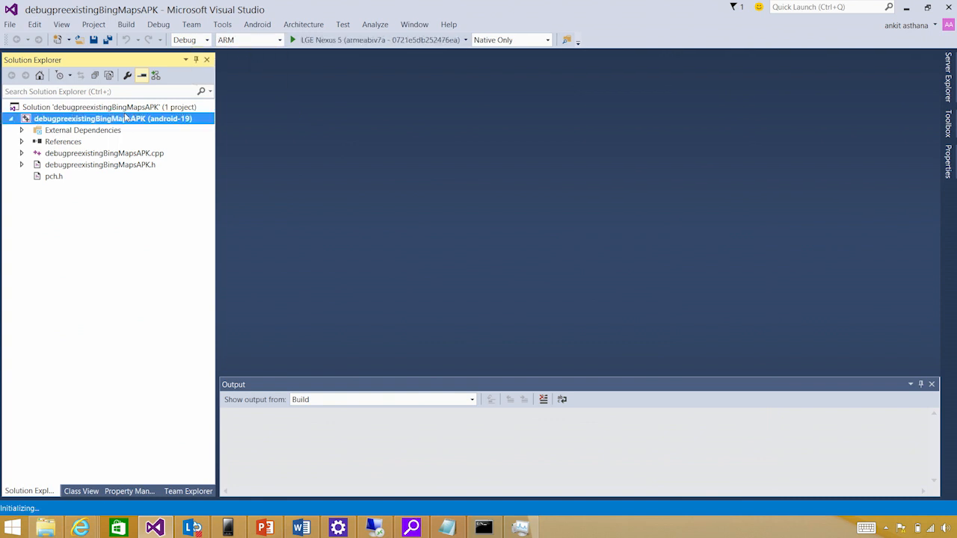
right_click(112, 118)
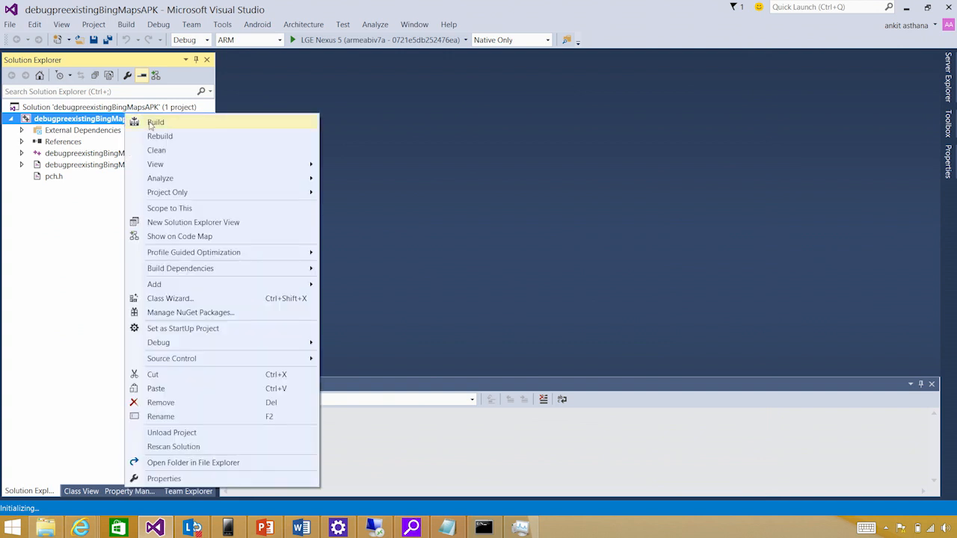
click(155, 123)
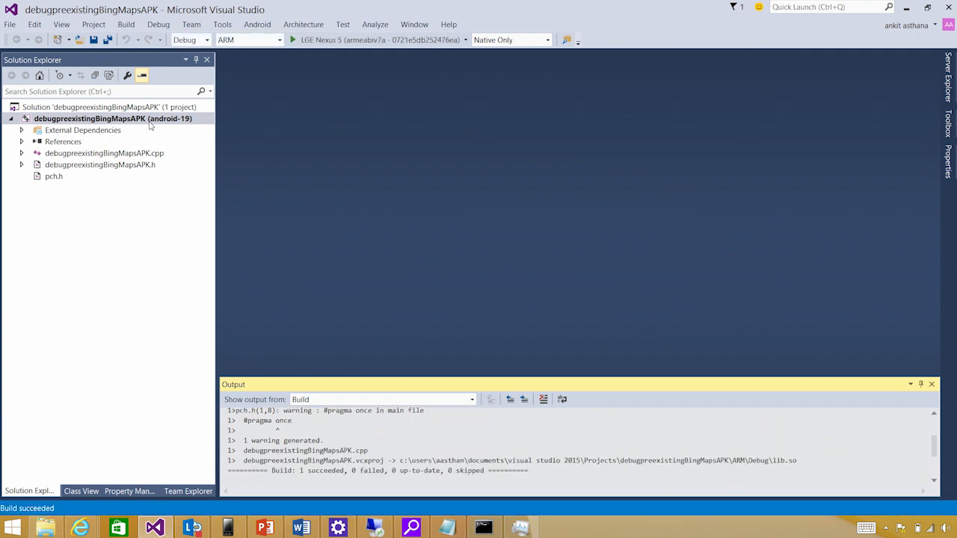
right_click(112, 118)
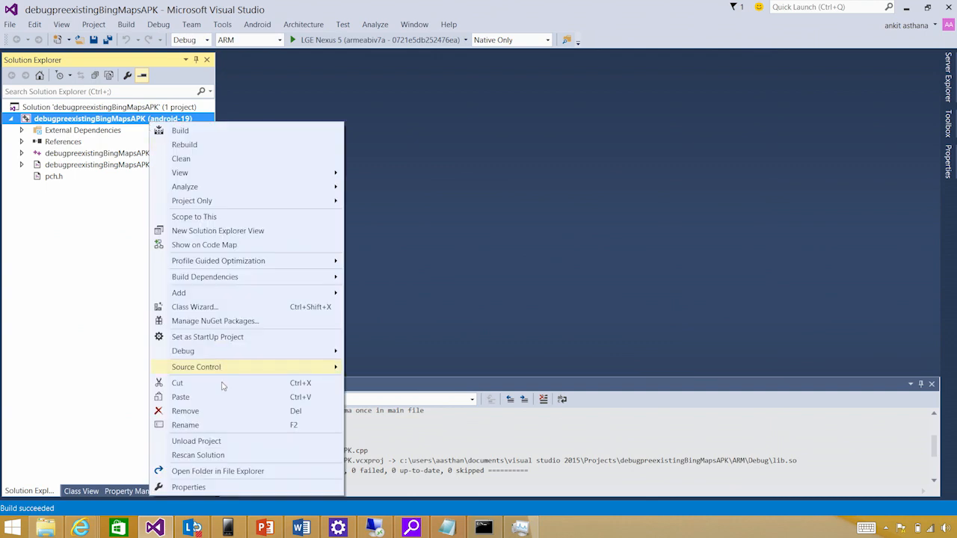
Set Debugging properties: C:\bingmaps\NativeMapHost.apk, package com.microsoft.bing.maphost, activity .MapHostAppActivity, symbols C:\bingmaps
click(188, 488)
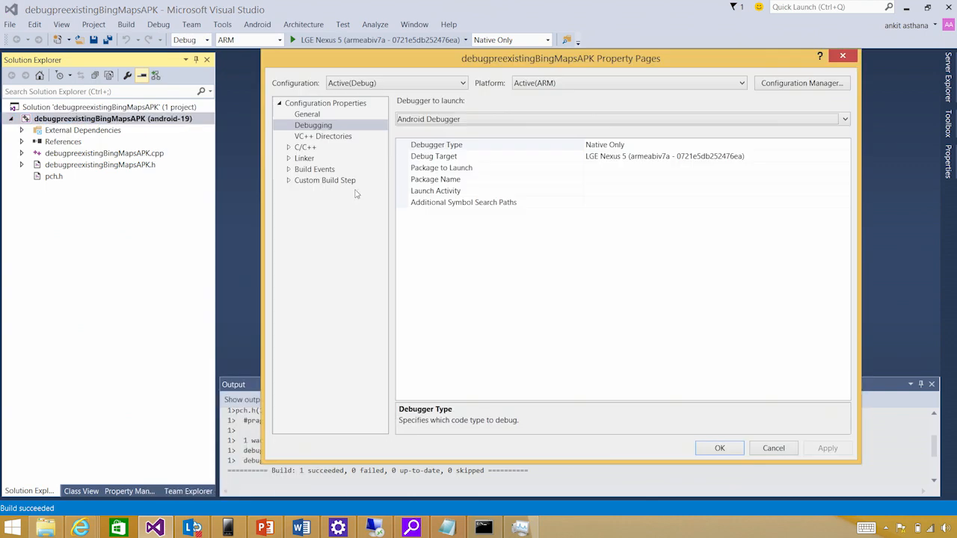
mouse_move(649, 173)
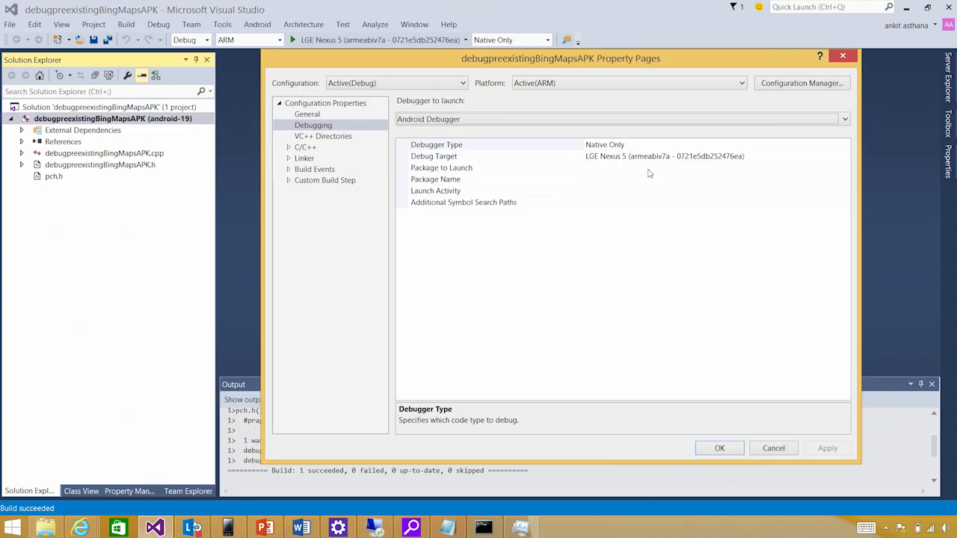
click(442, 168)
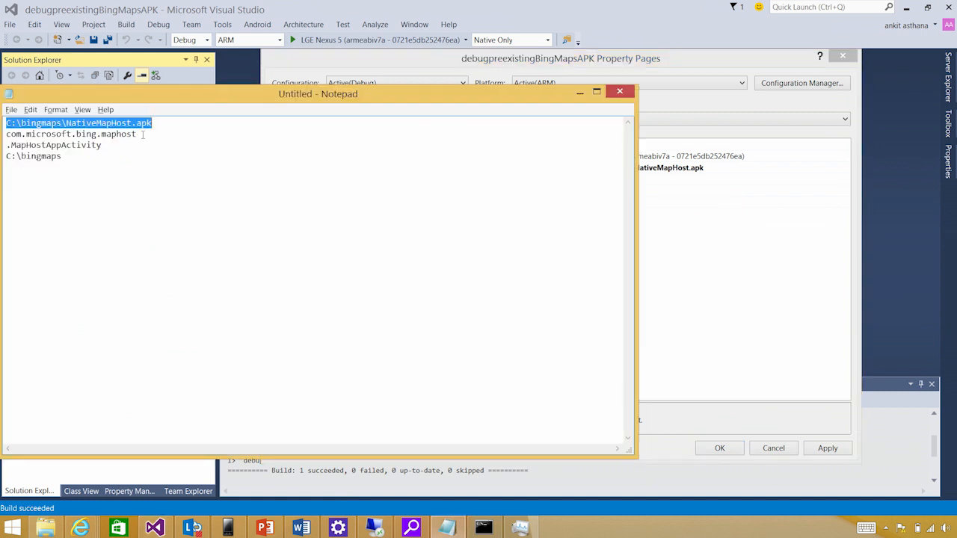
click(619, 91)
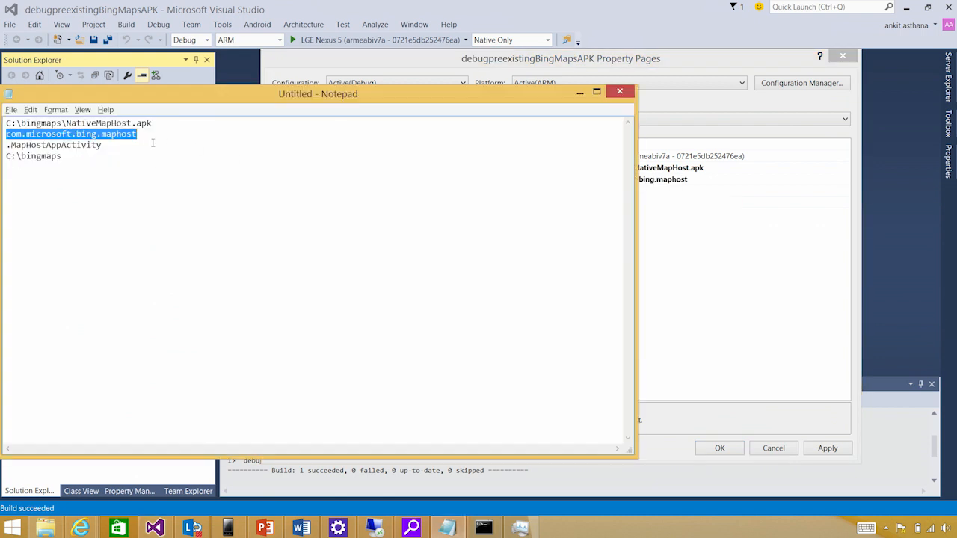
click(619, 91)
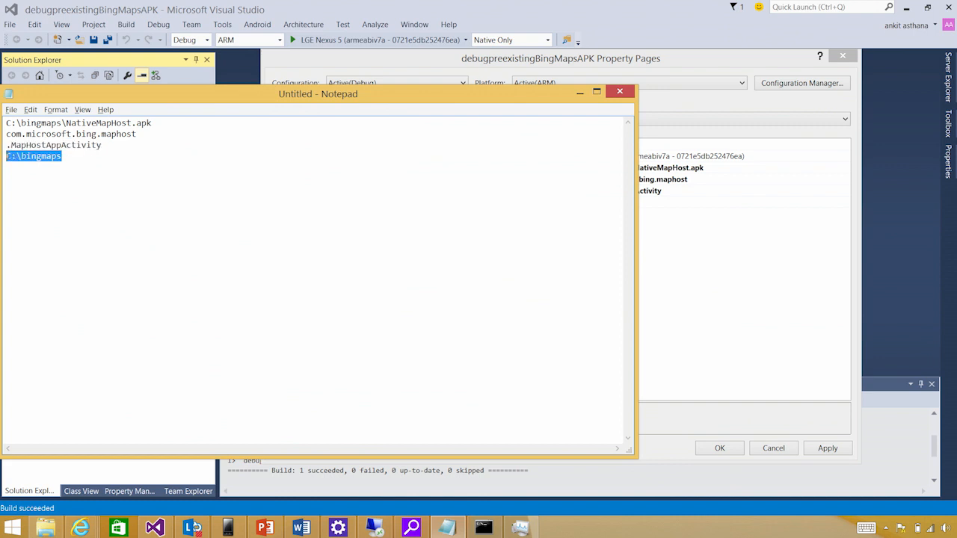
click(619, 91)
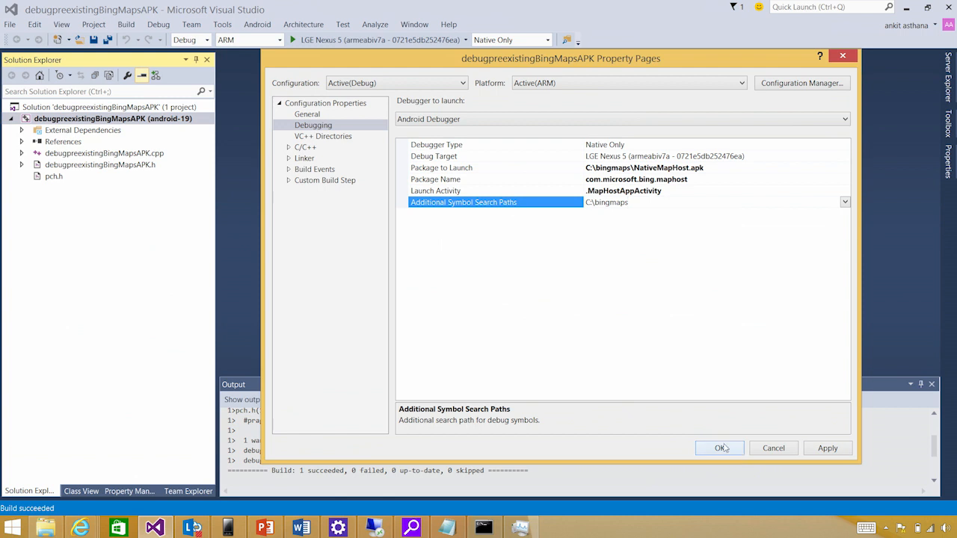
click(719, 448)
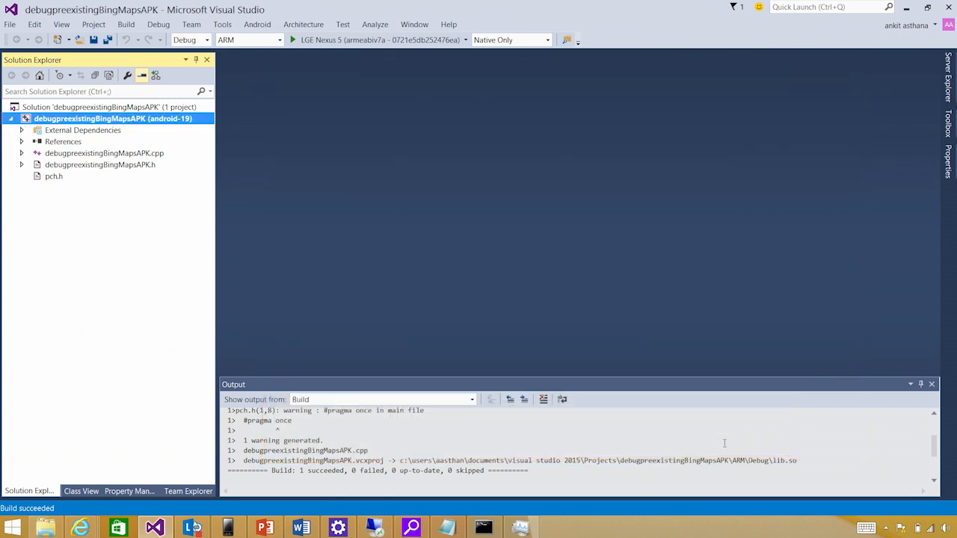
mouse_move(583, 356)
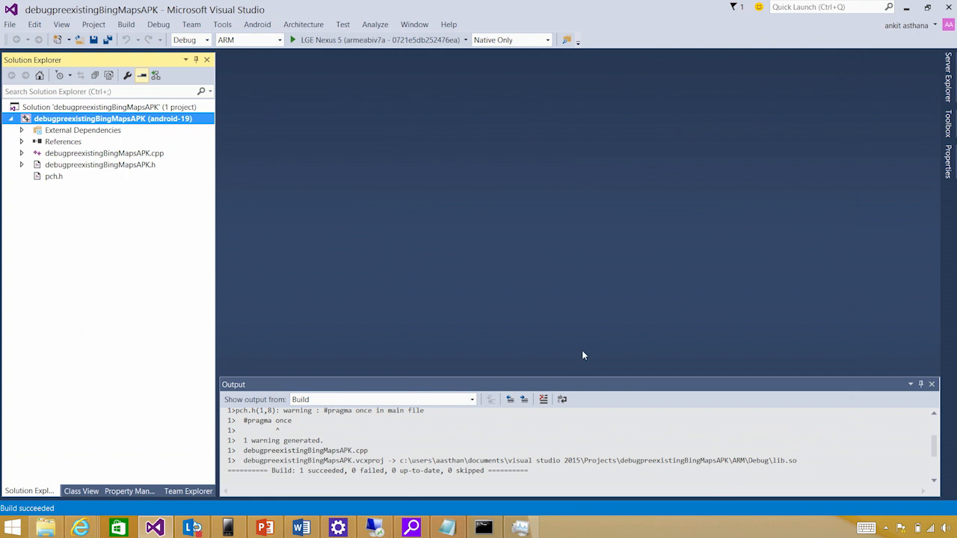
From File Explorer, add C:\bingmaps\MapControl\MapControl\MapNetworkManager.cpp to the project
key(alt+tab)
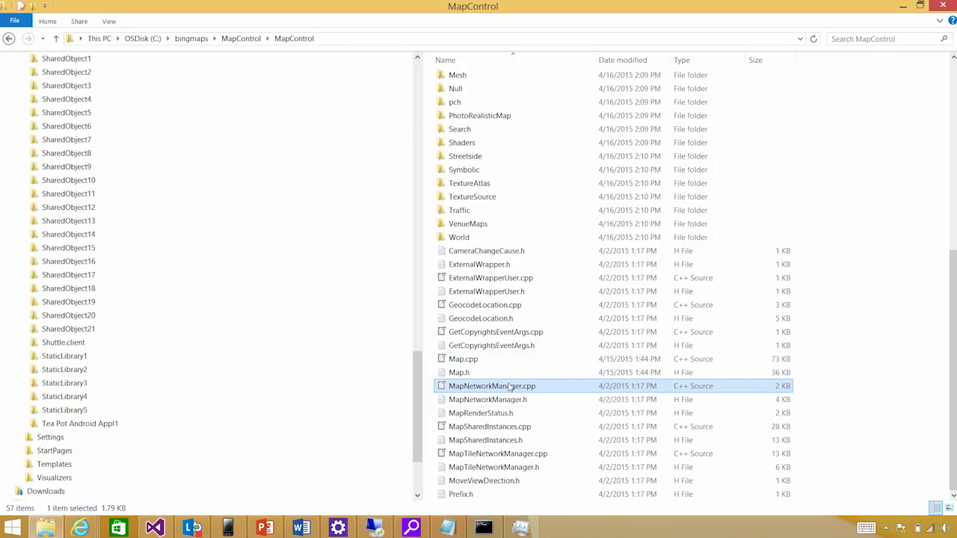
click(487, 399)
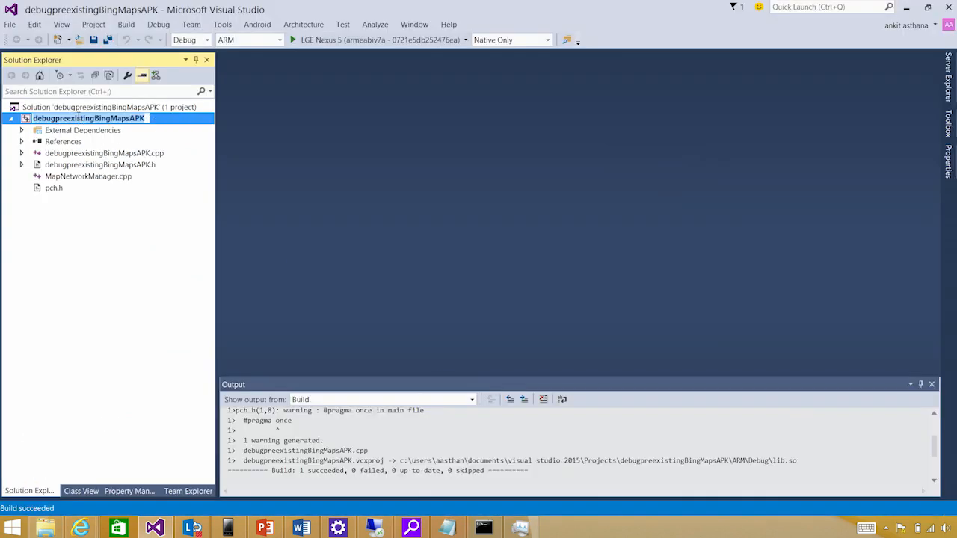
Open MapNetworkManager.cpp from the project in the editor
click(99, 164)
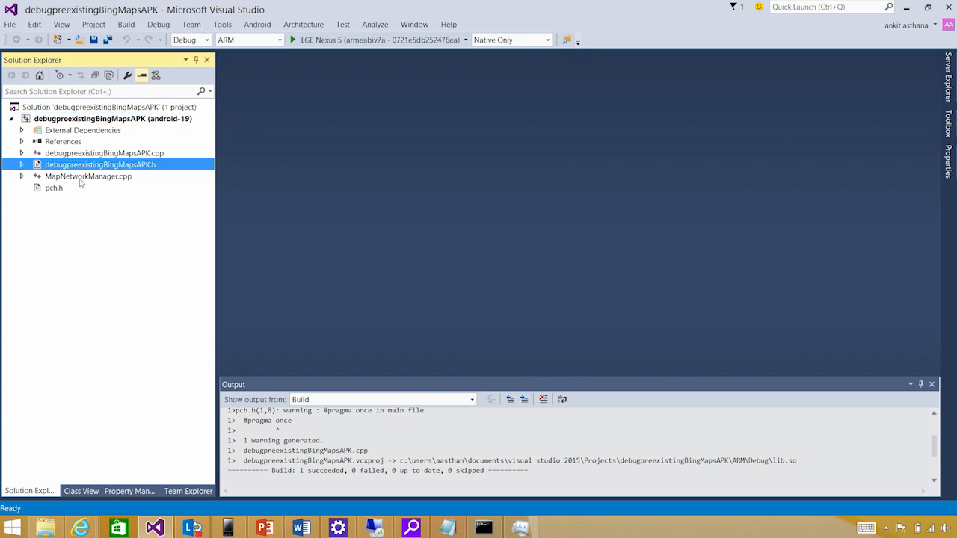
double_click(86, 177)
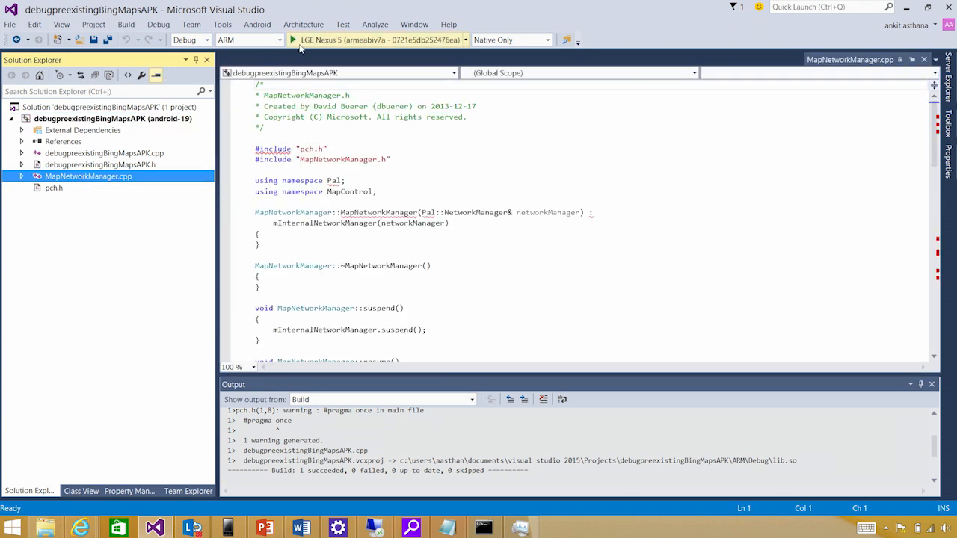
In Configuration Manager set the project to Deploy but not Build, then scroll toward beginGetUrl
click(268, 39)
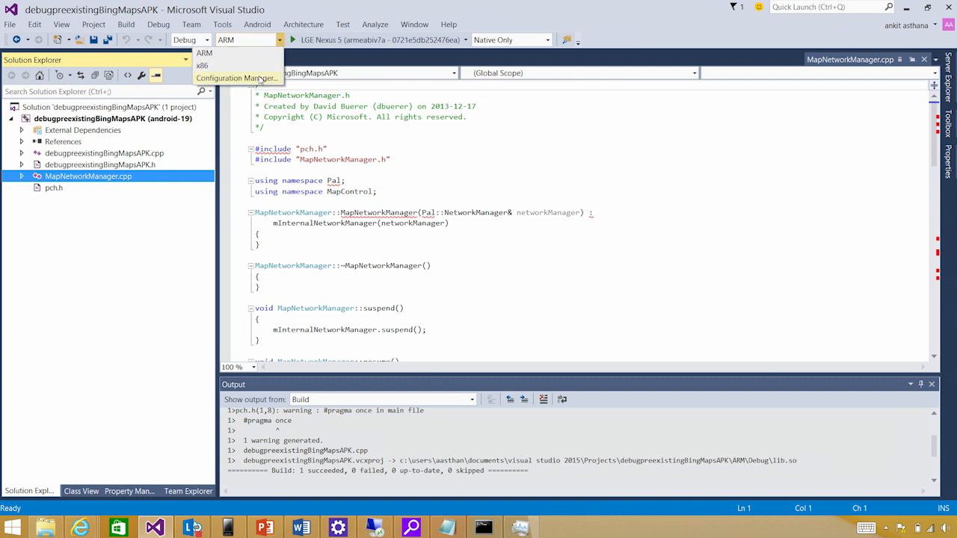
click(236, 78)
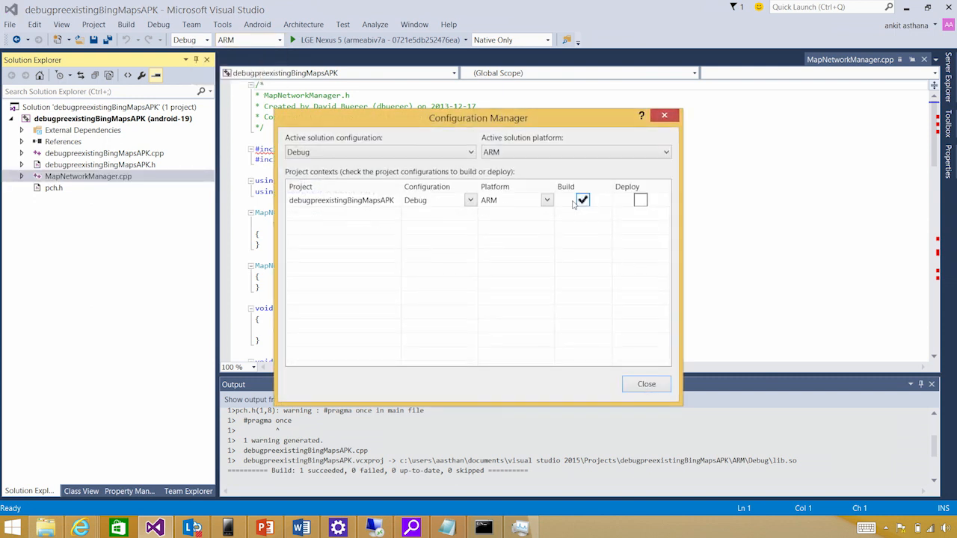
click(583, 200)
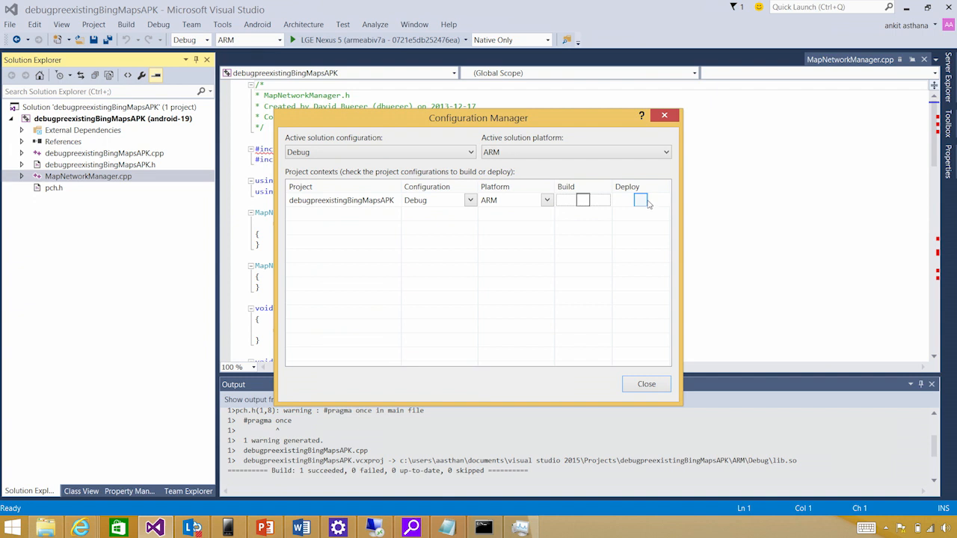
click(640, 200)
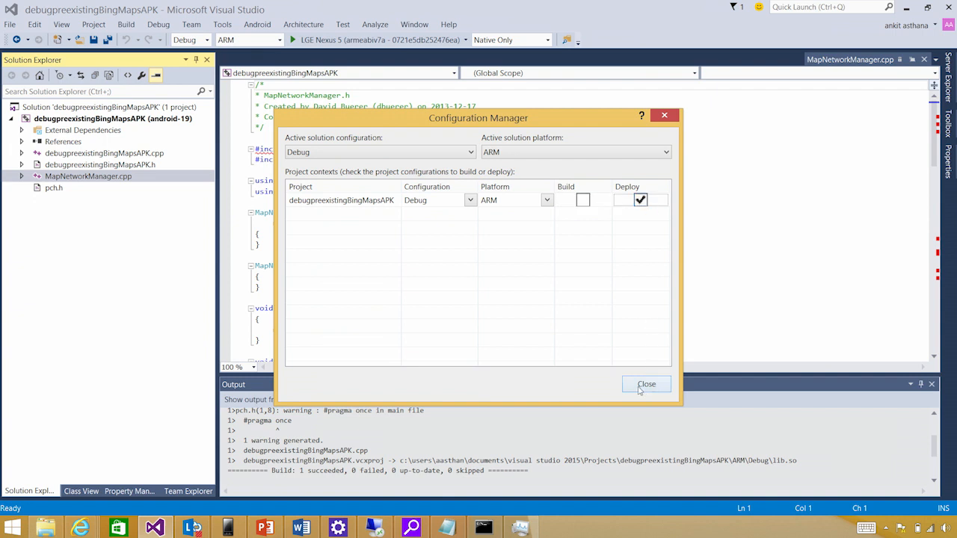
click(646, 382)
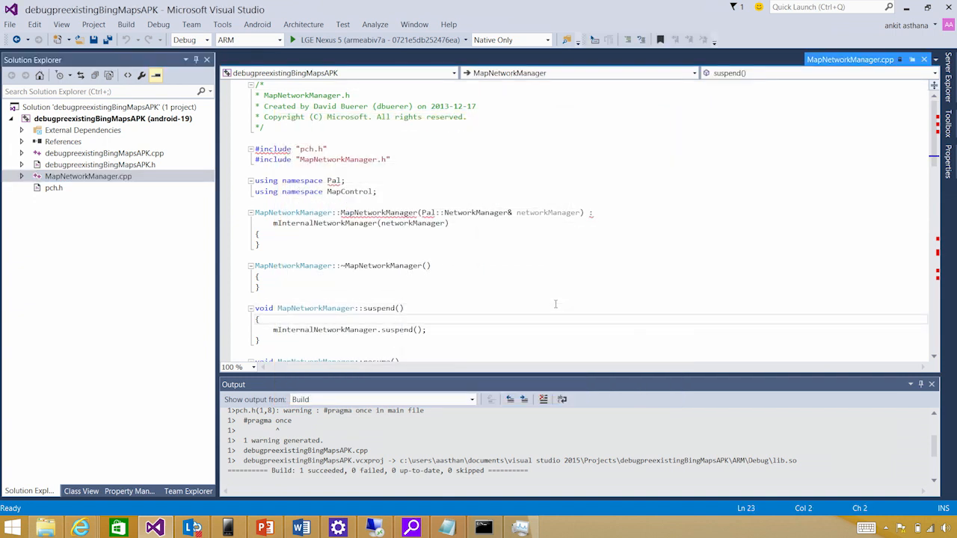
scroll(down, 3)
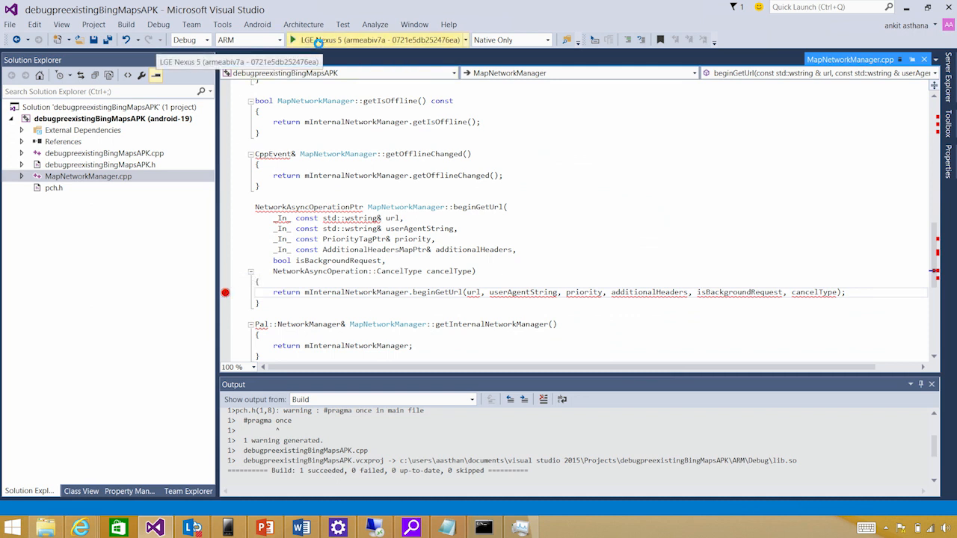
Start debugging on the Nexus 5, break in beginGetUrl, and view Autos and Call Stack
click(293, 39)
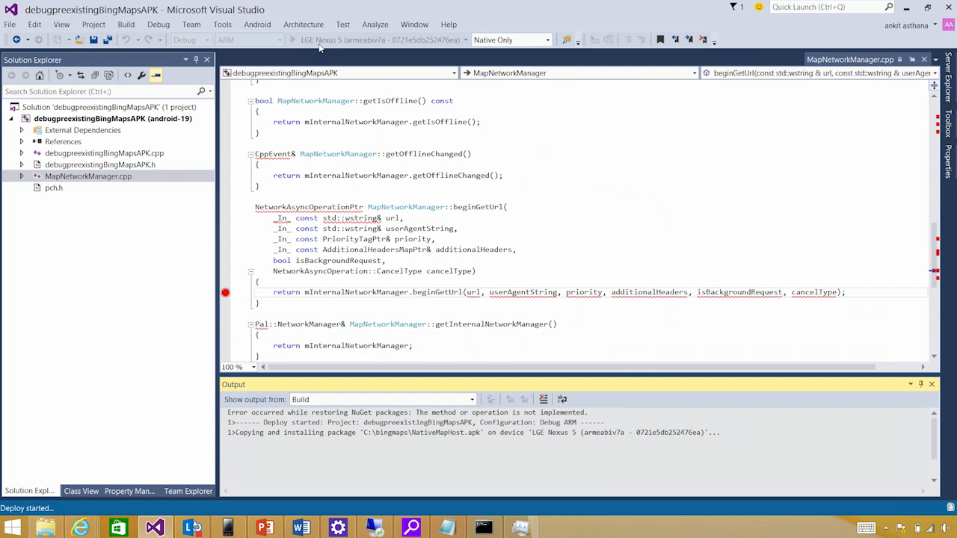
mouse_move(317, 42)
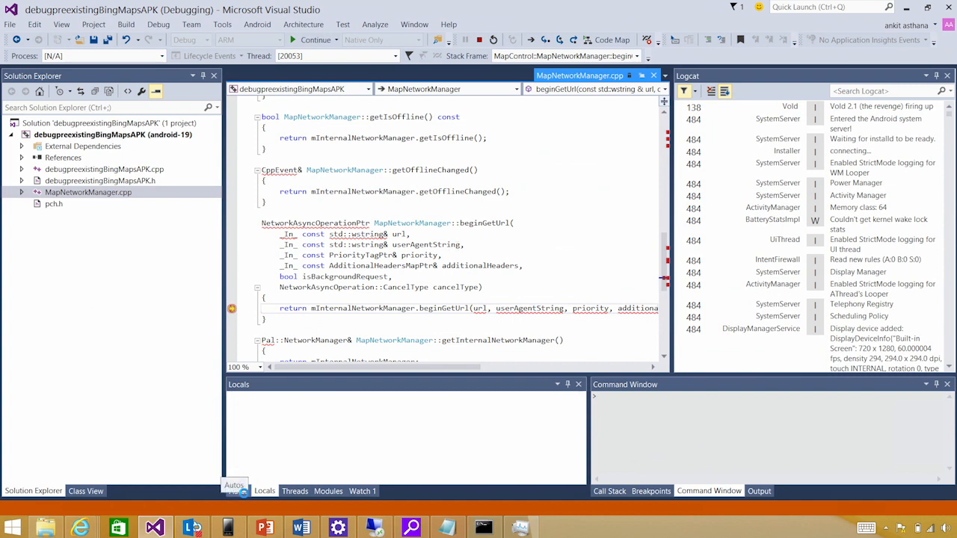
click(235, 490)
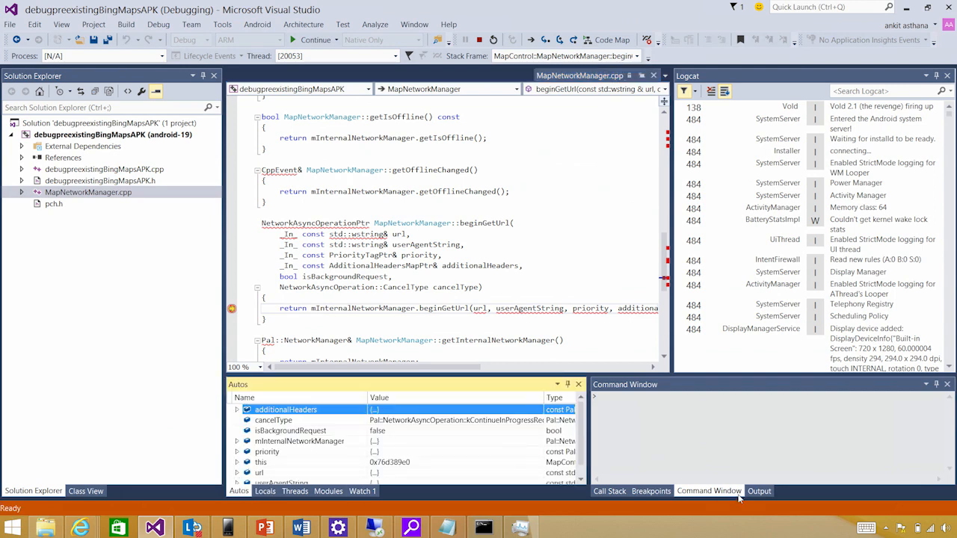
click(610, 491)
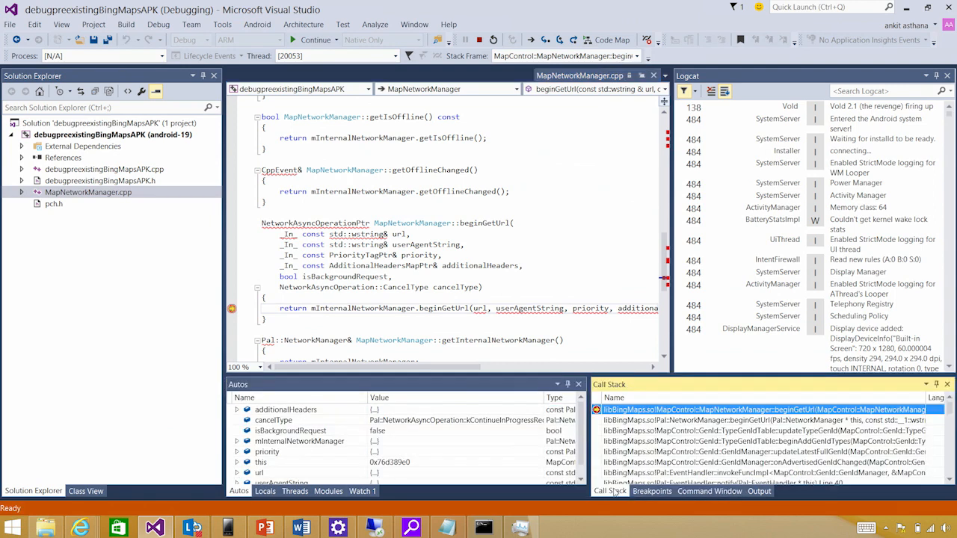